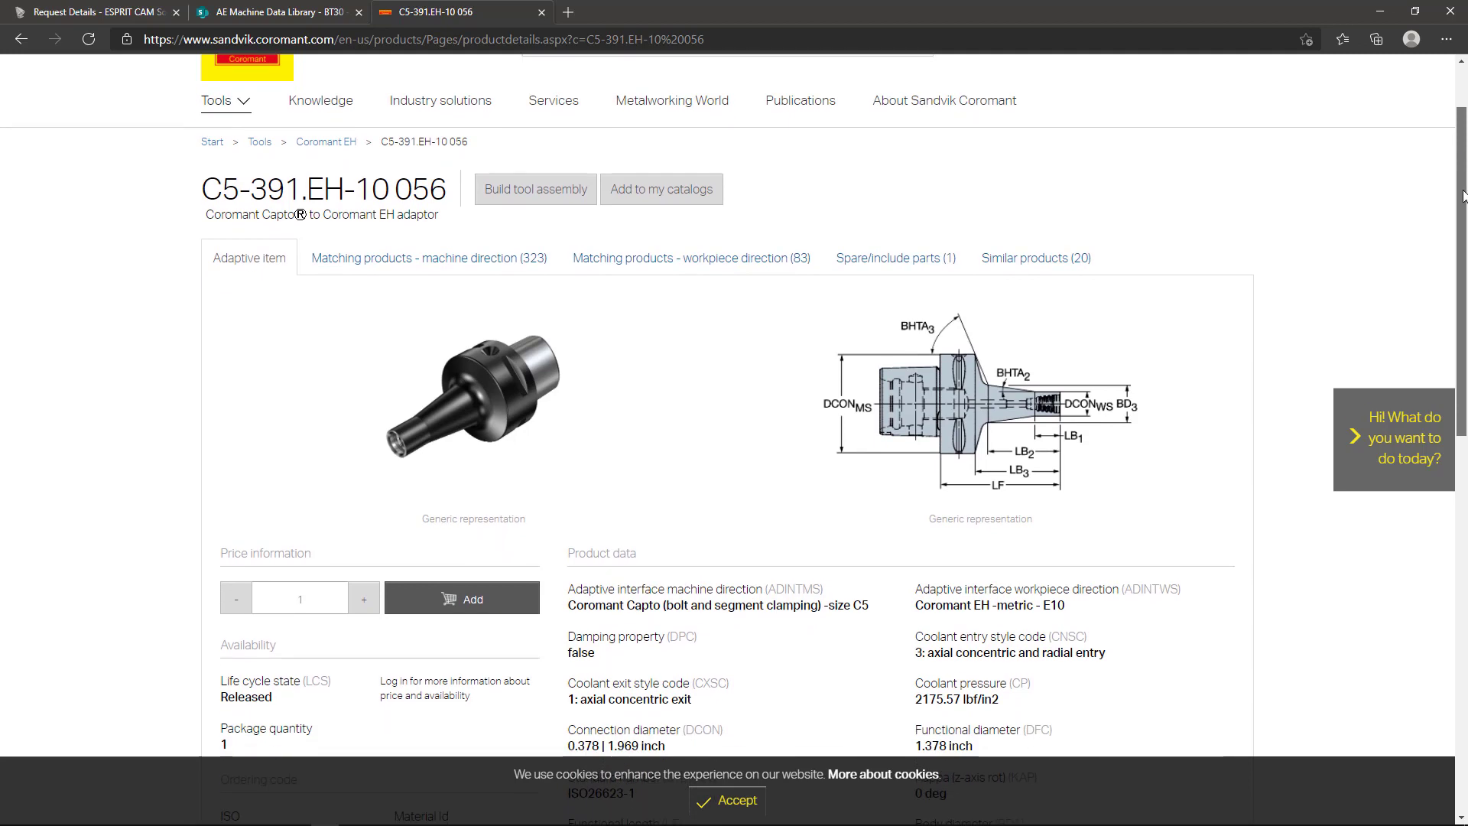
Step: View the imported Capto EH adaptor solid from several angles and pick a face to list its details
scroll(down, 3)
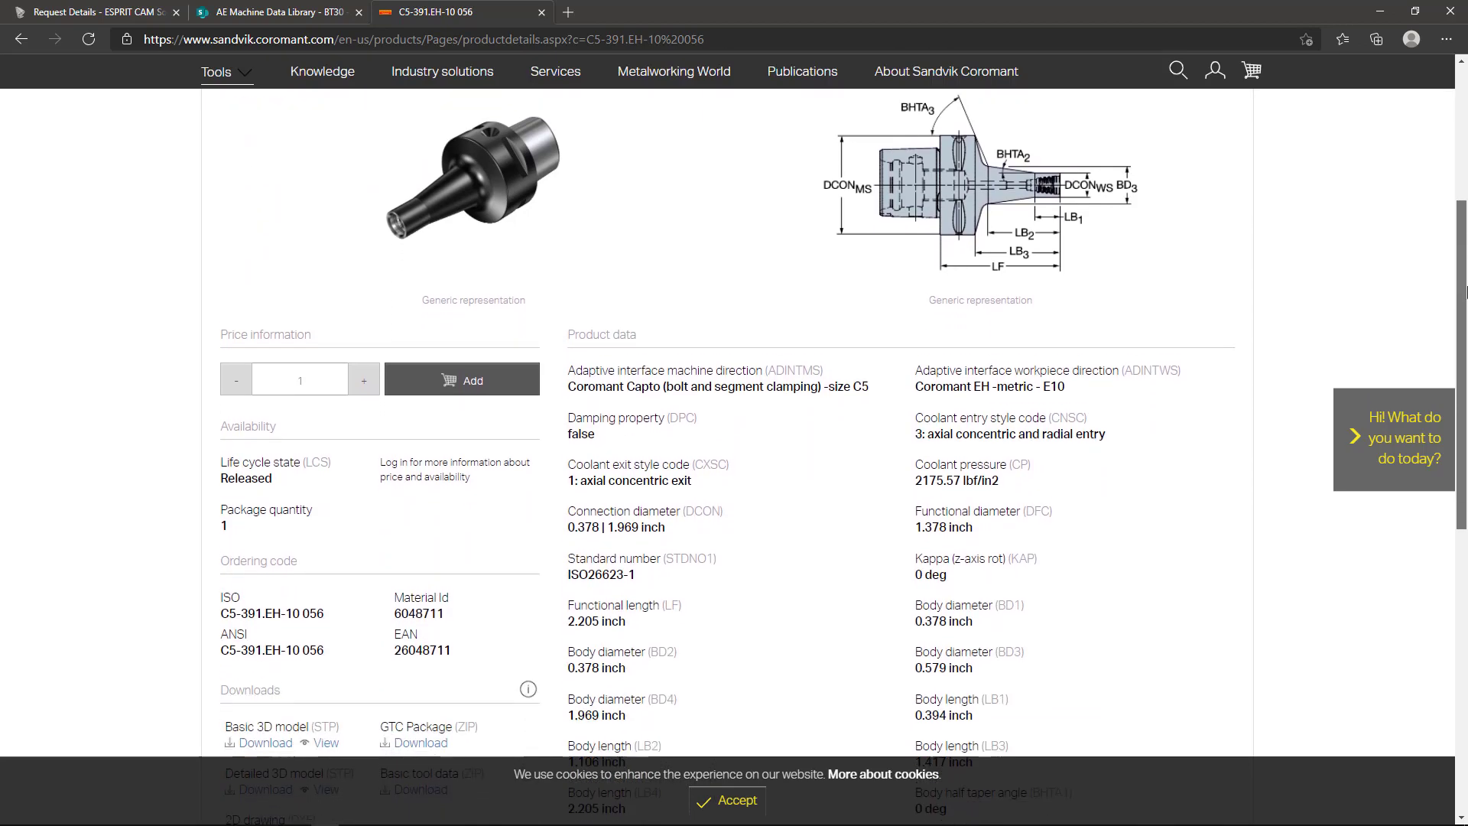
scroll(down, 3)
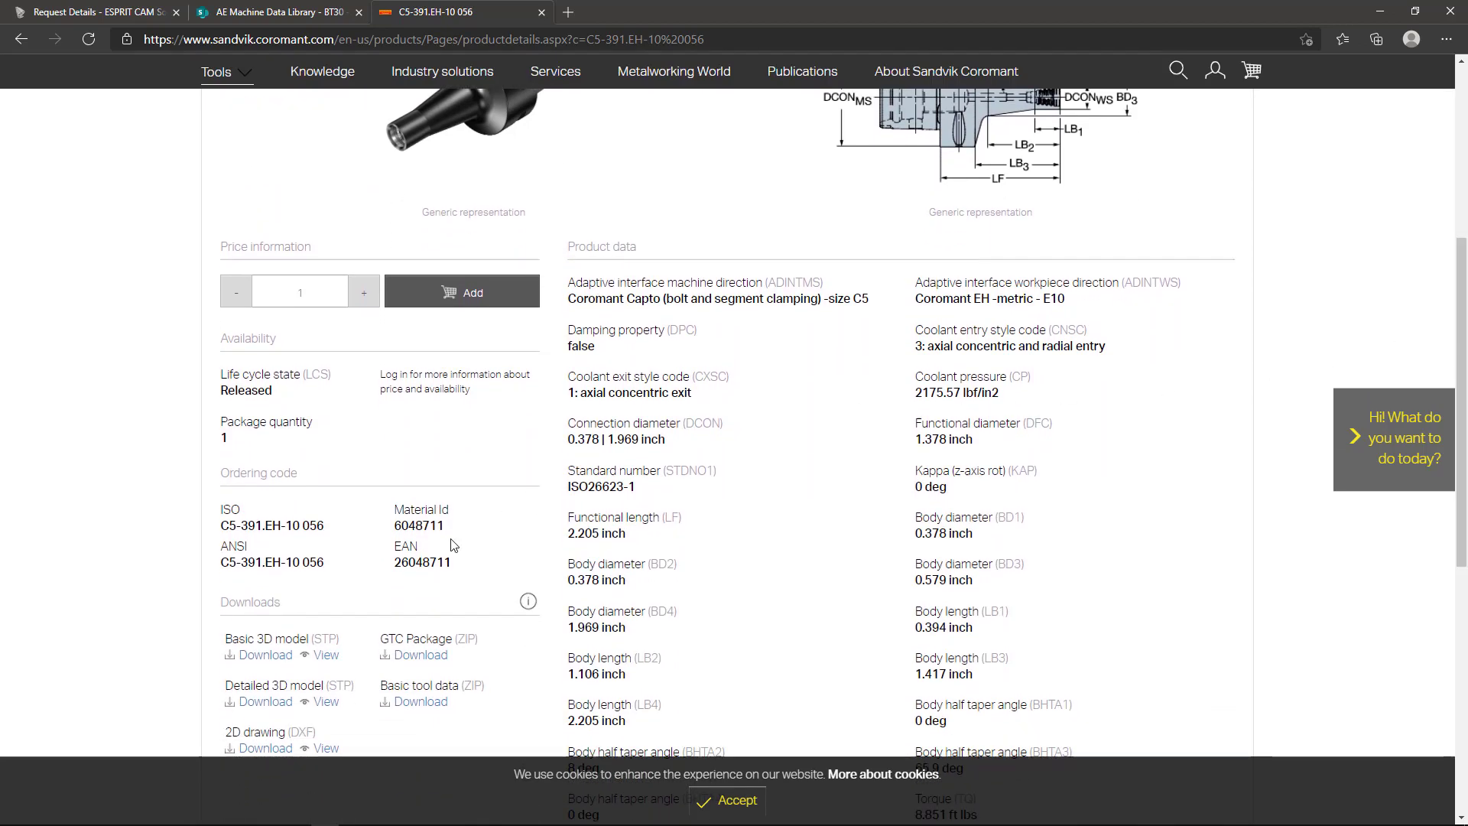
double_click(266, 638)
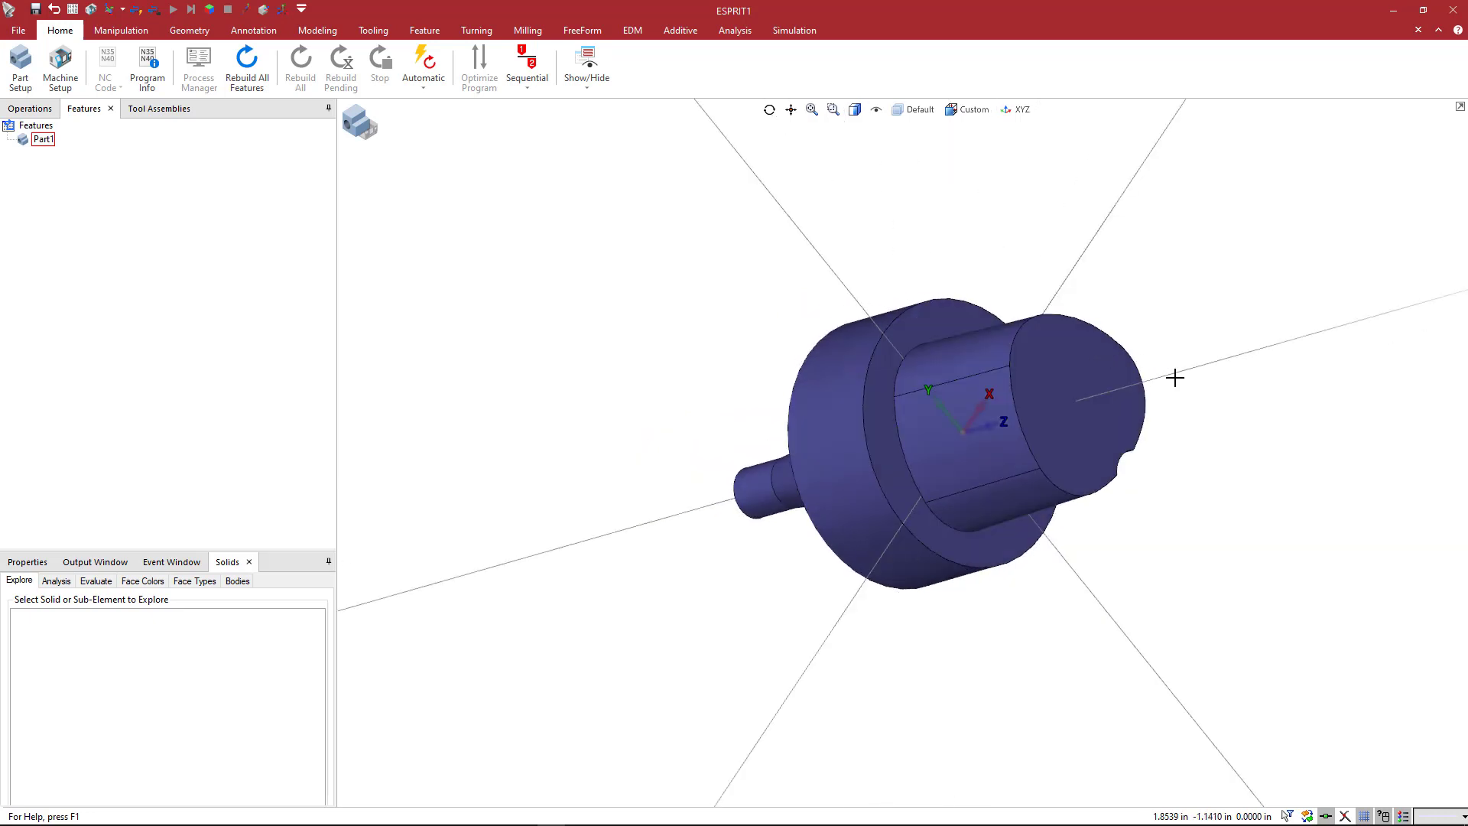
click(965, 110)
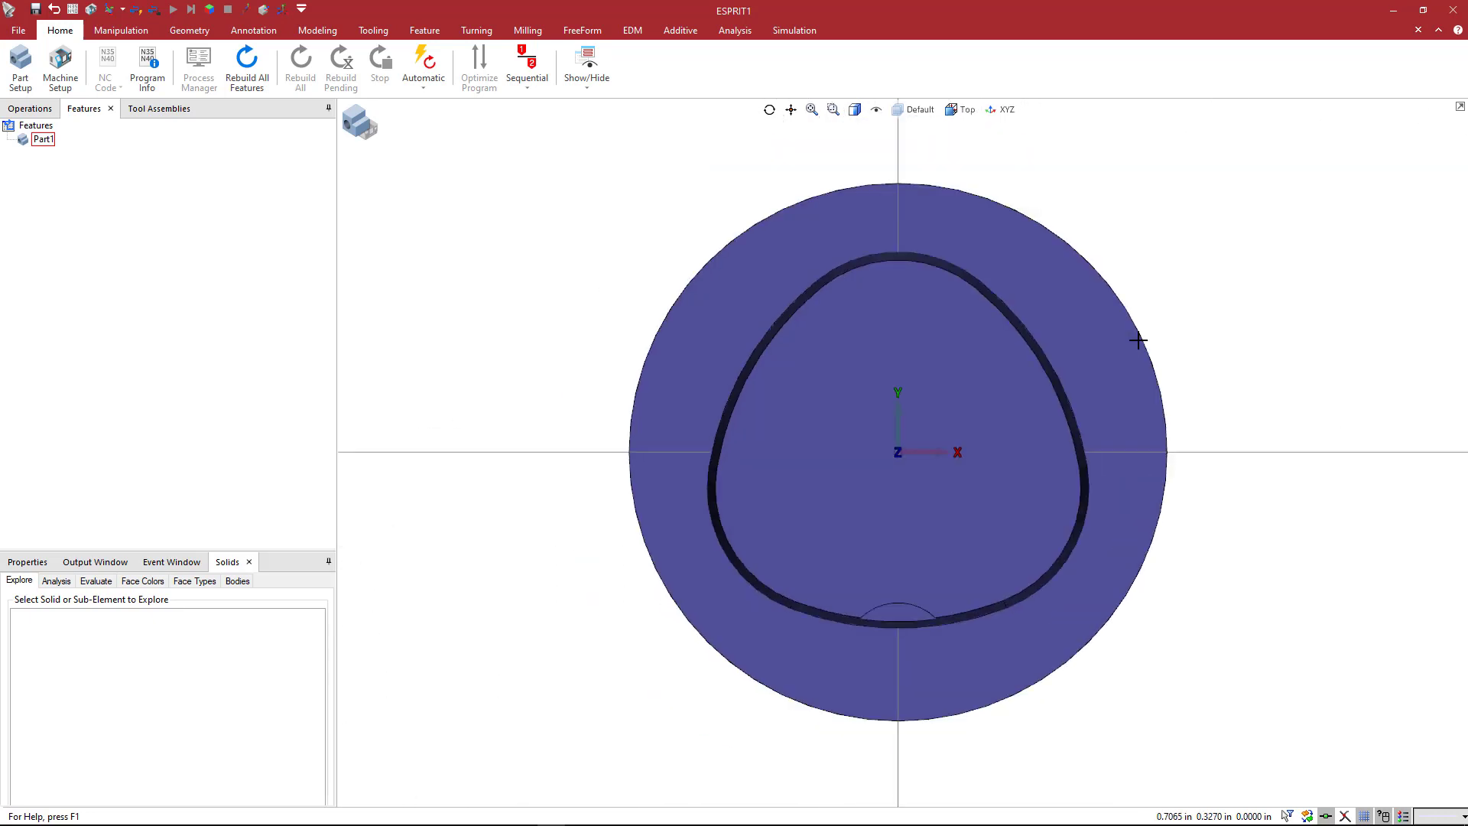
scroll(down, 3)
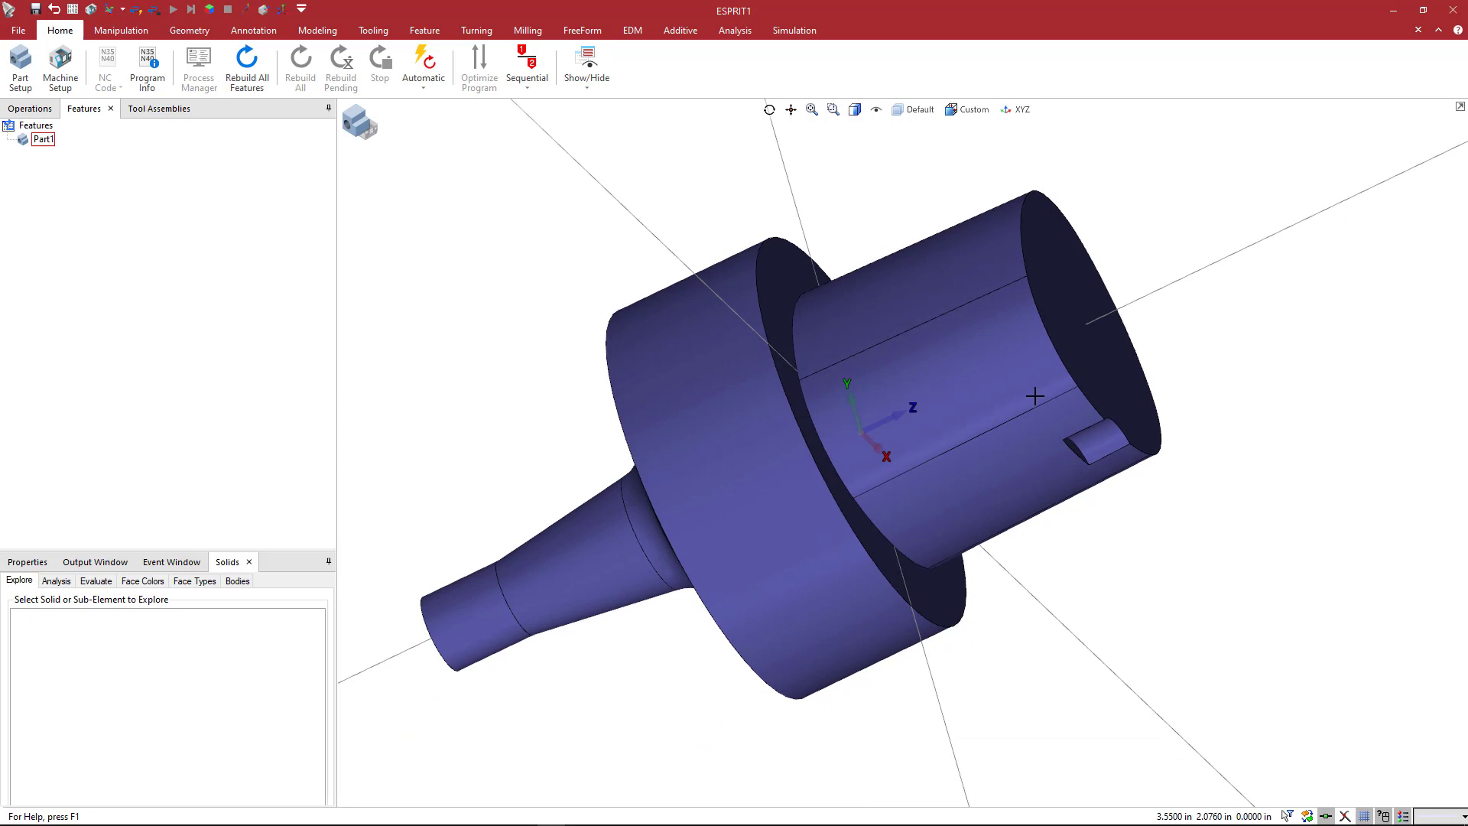
mouse_move(887, 440)
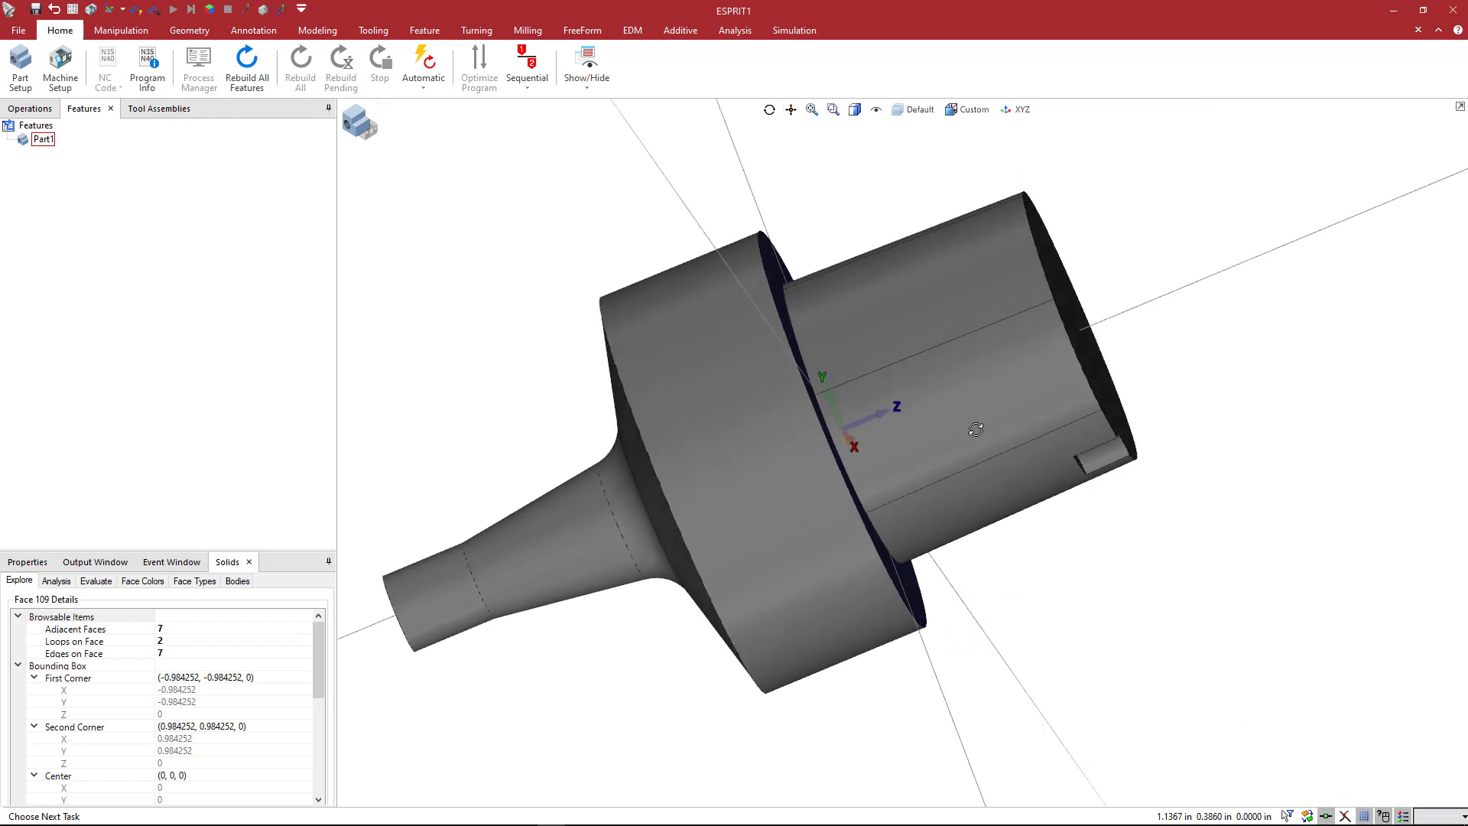
drag(977, 430, 948, 419)
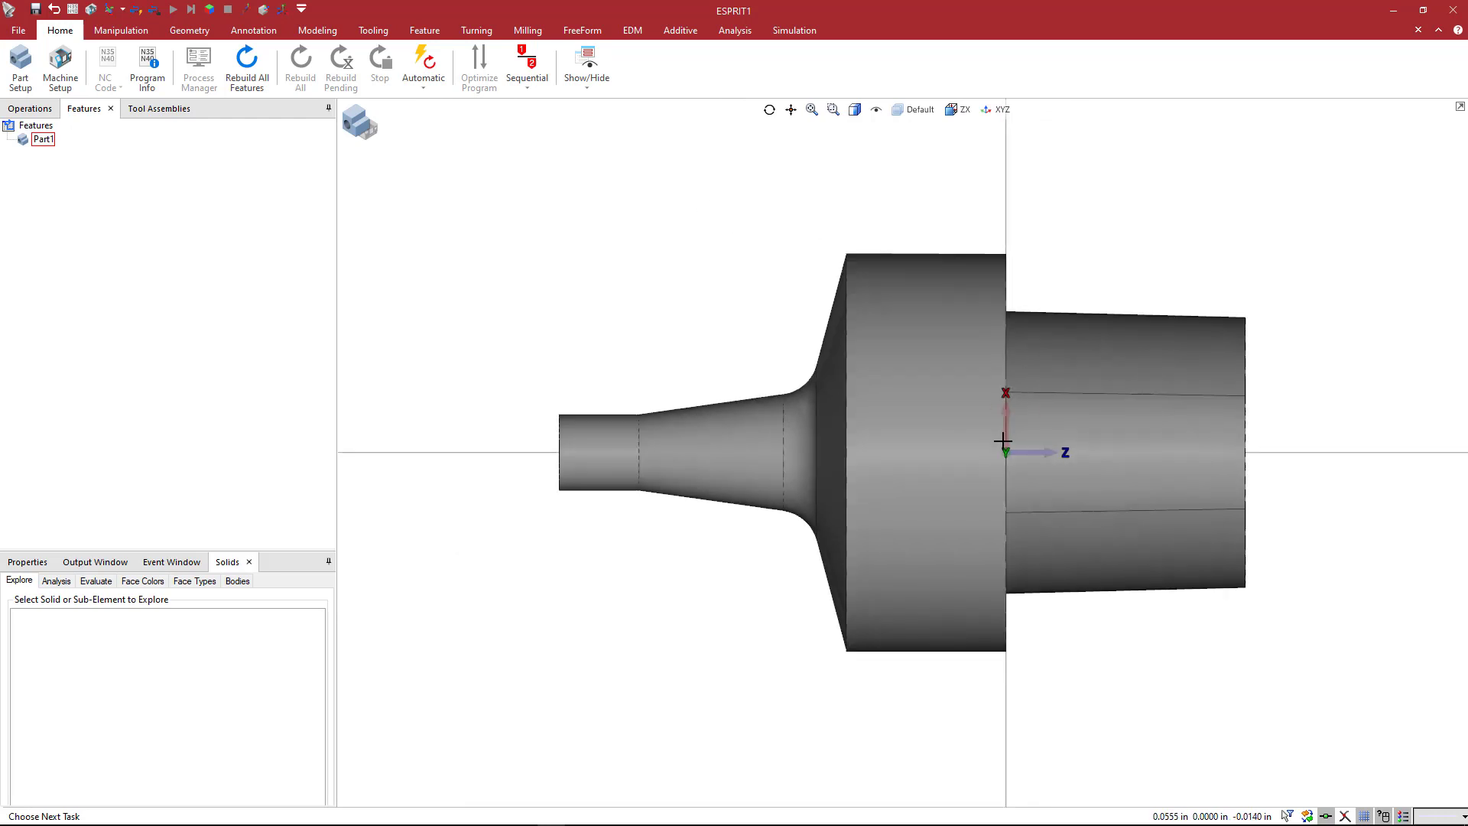
mouse_move(987, 440)
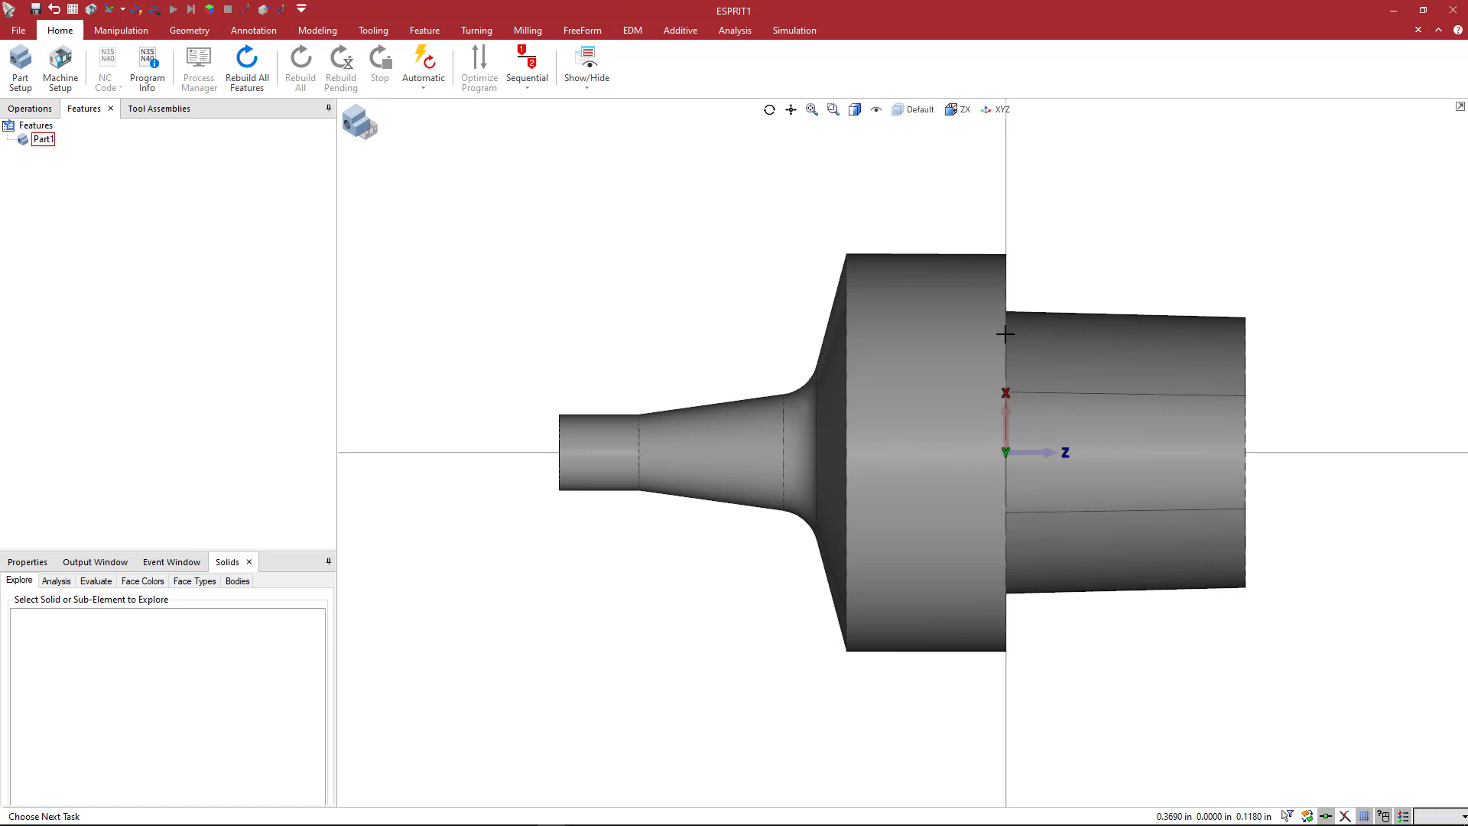
mouse_move(944, 503)
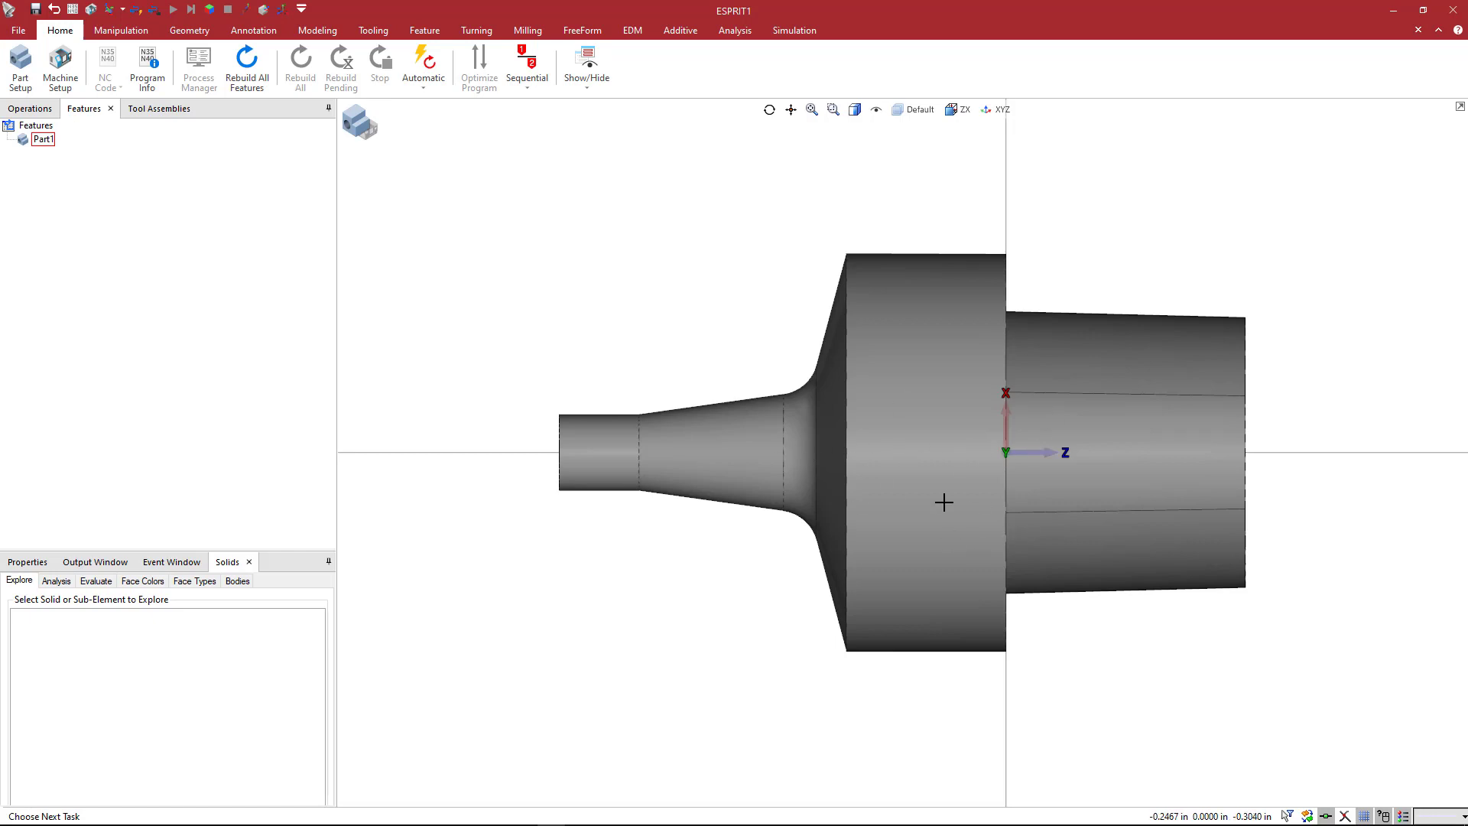
mouse_move(976, 466)
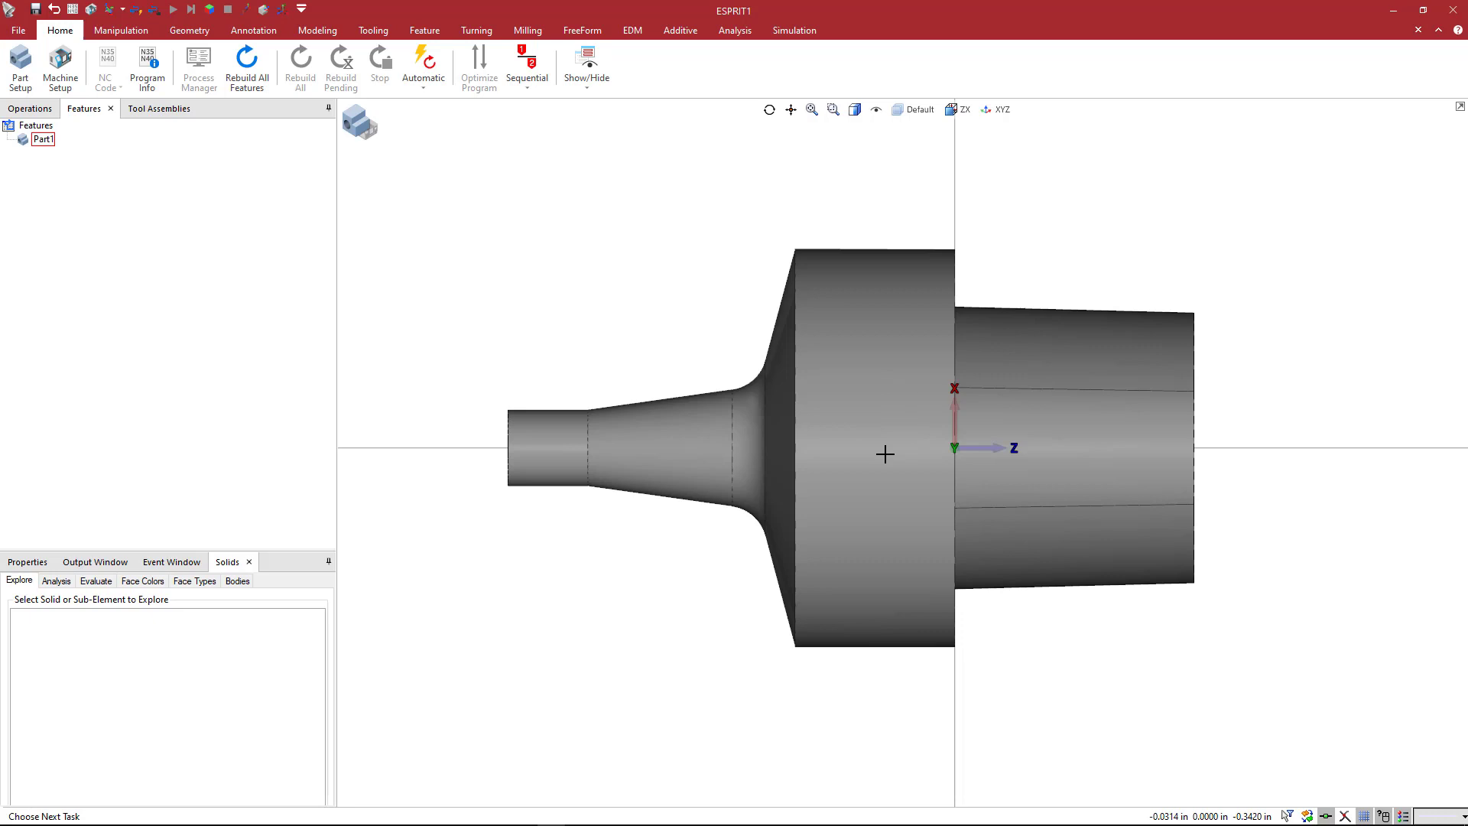
mouse_move(861, 433)
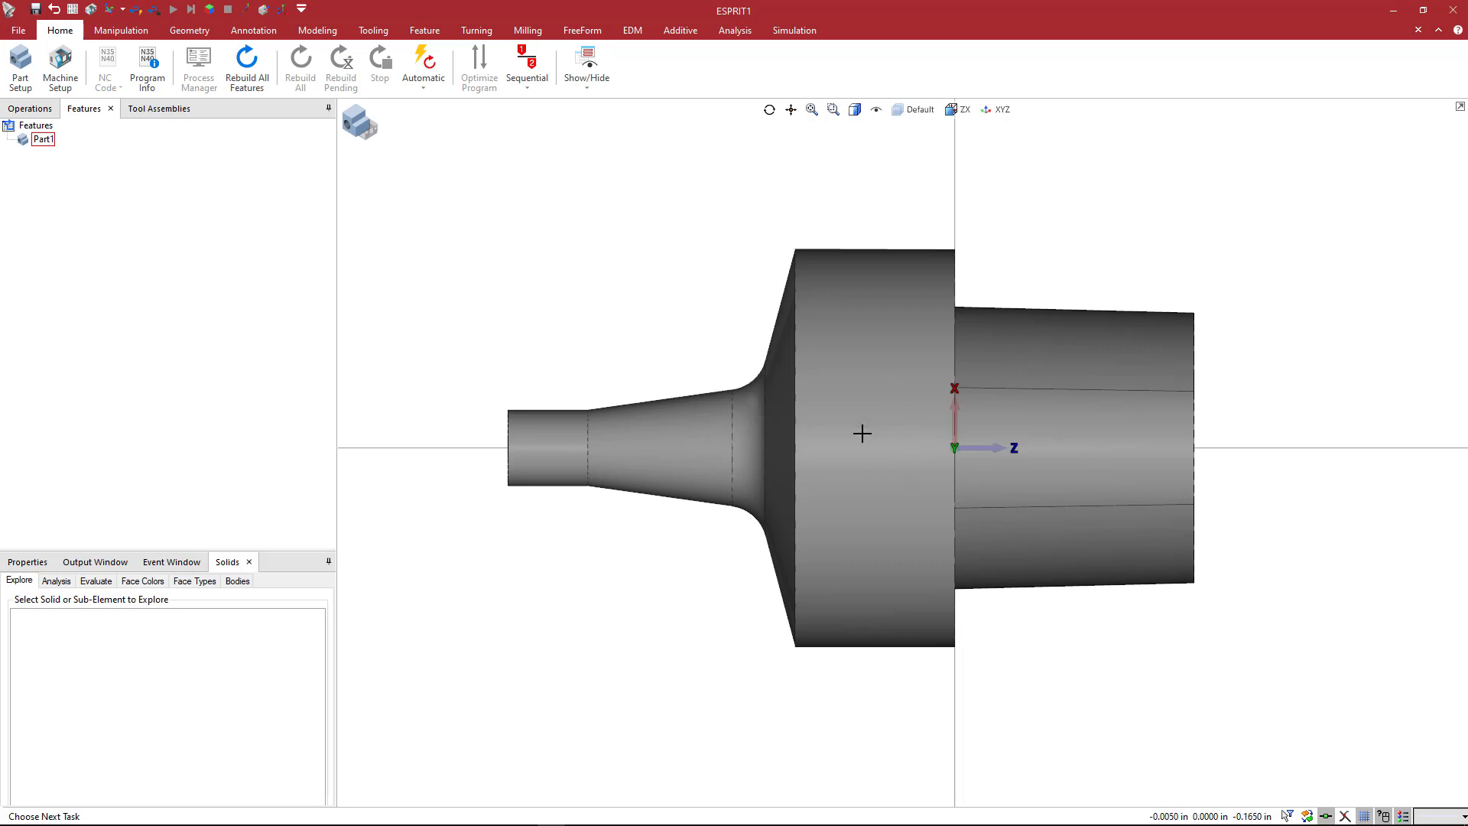
mouse_move(852, 472)
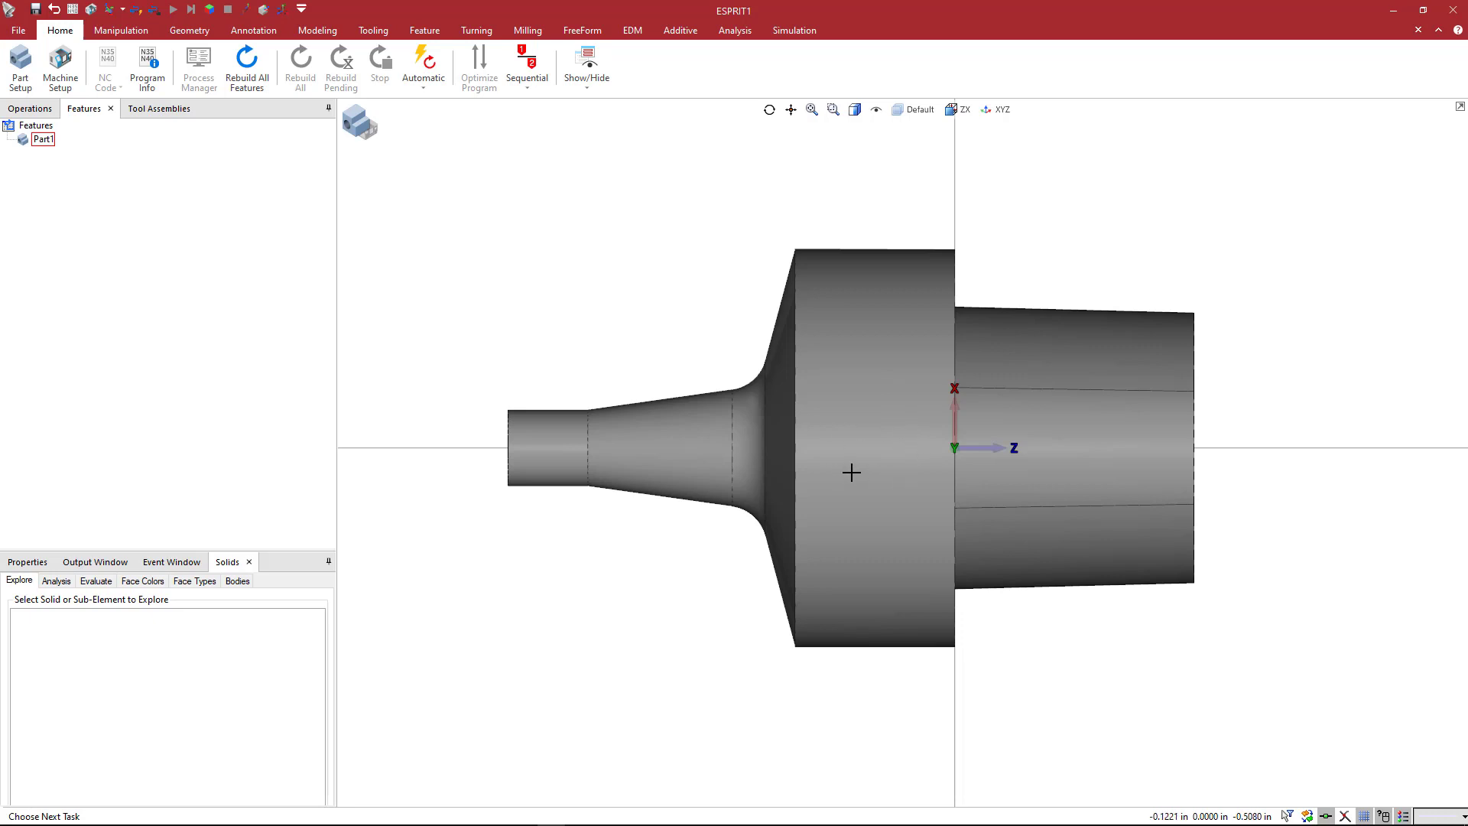
mouse_move(877, 453)
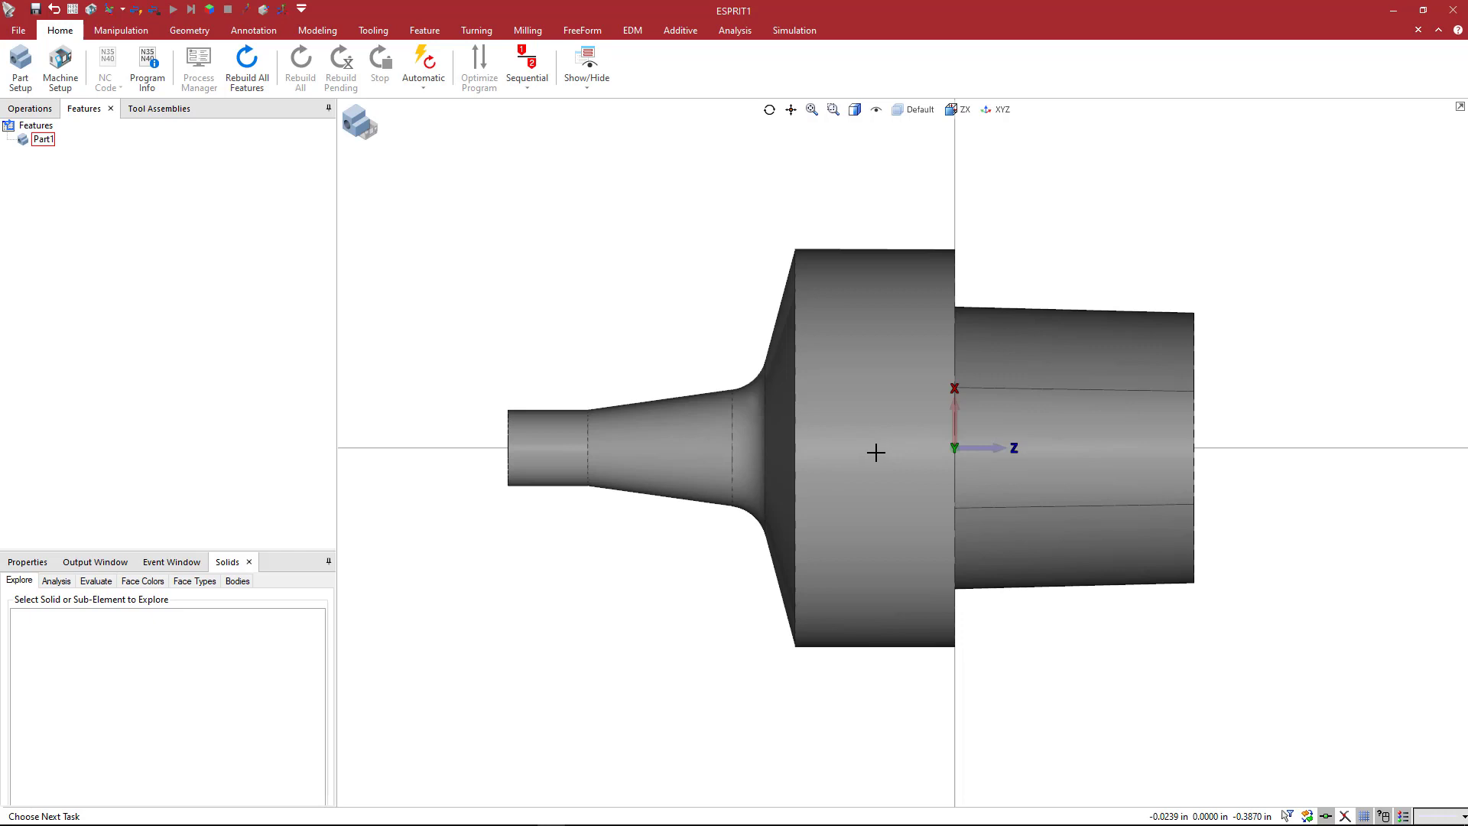
mouse_move(506, 419)
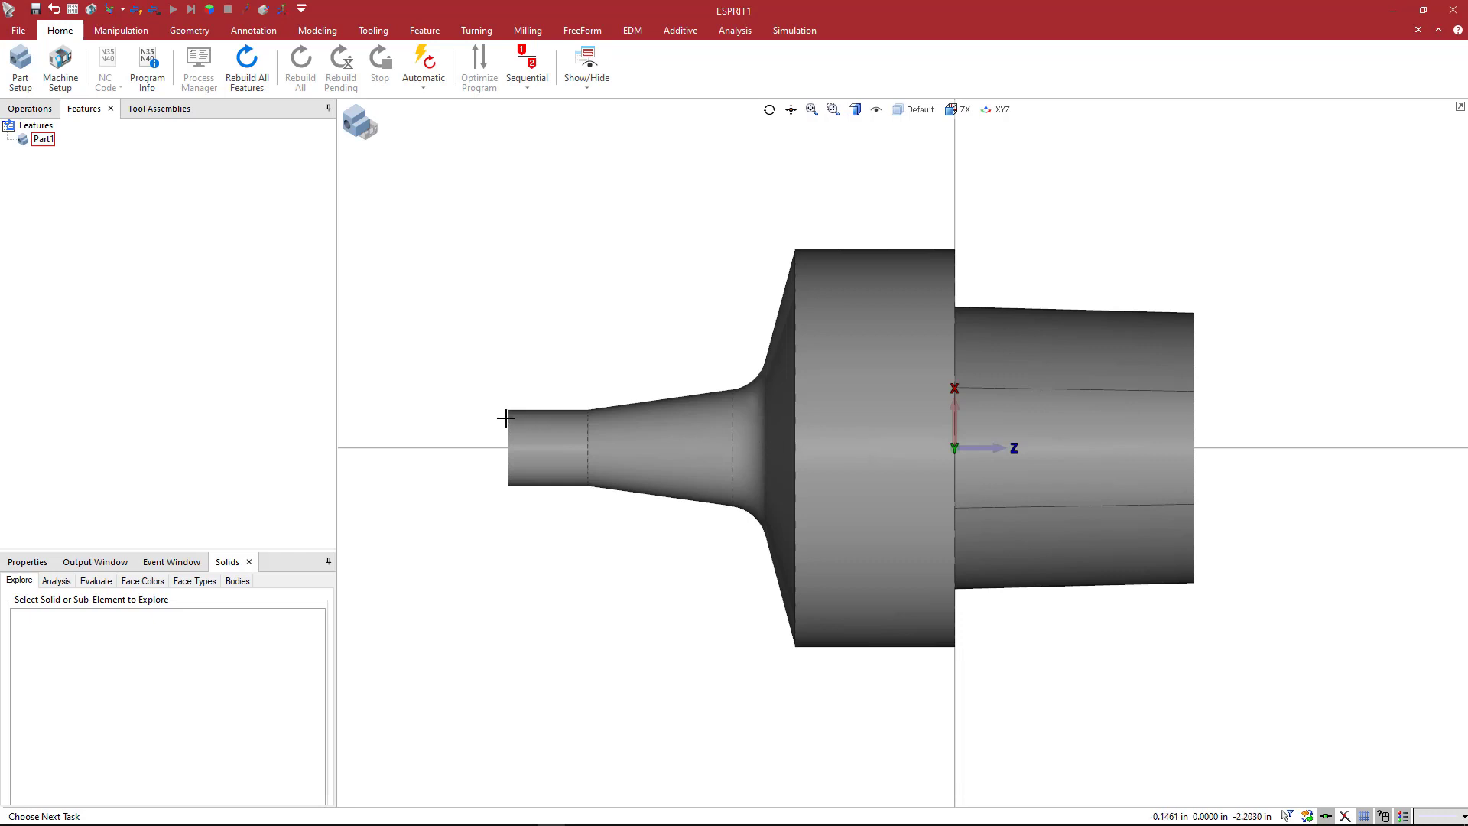
mouse_move(507, 448)
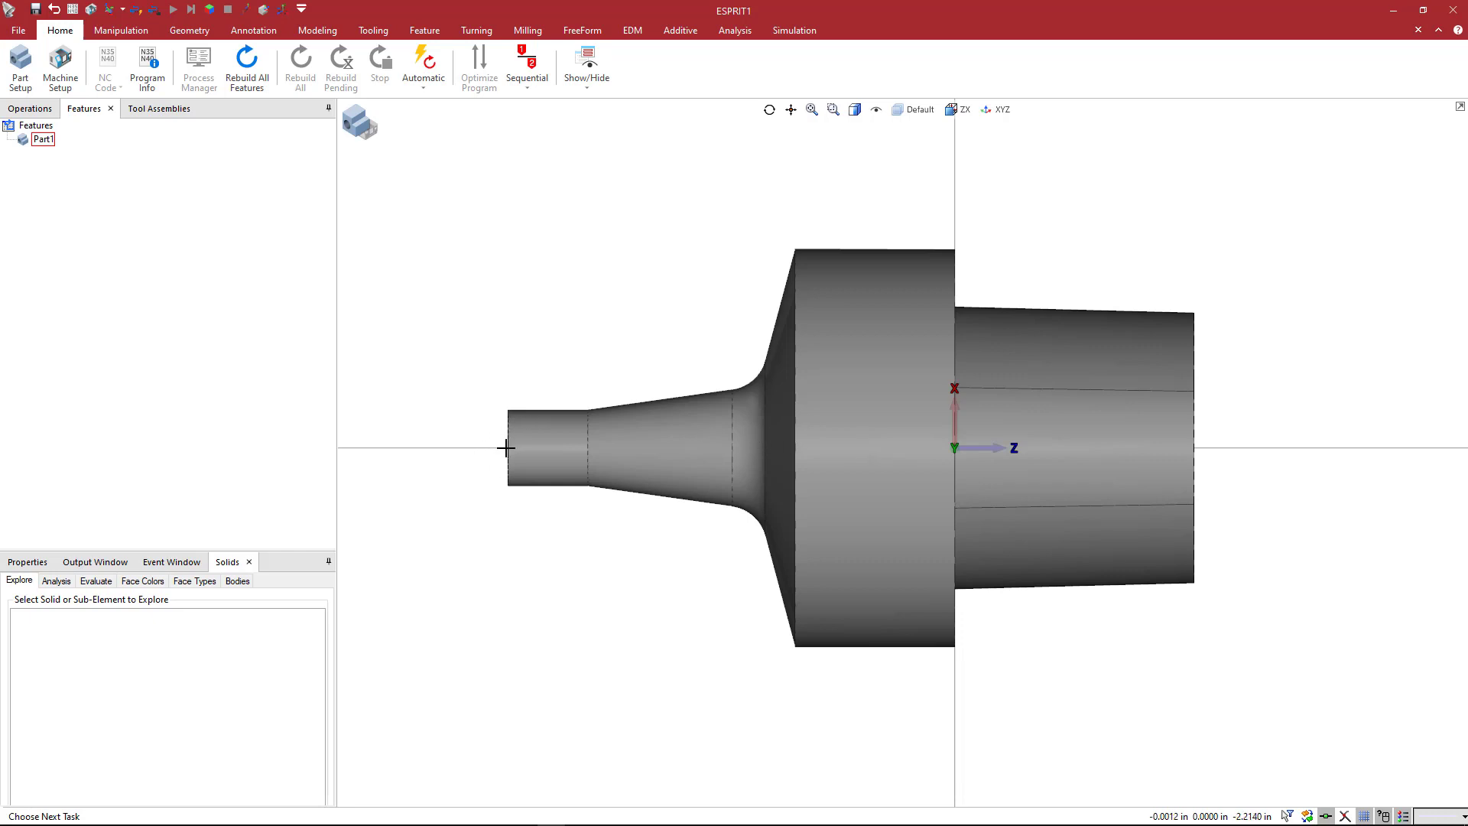
mouse_move(507, 416)
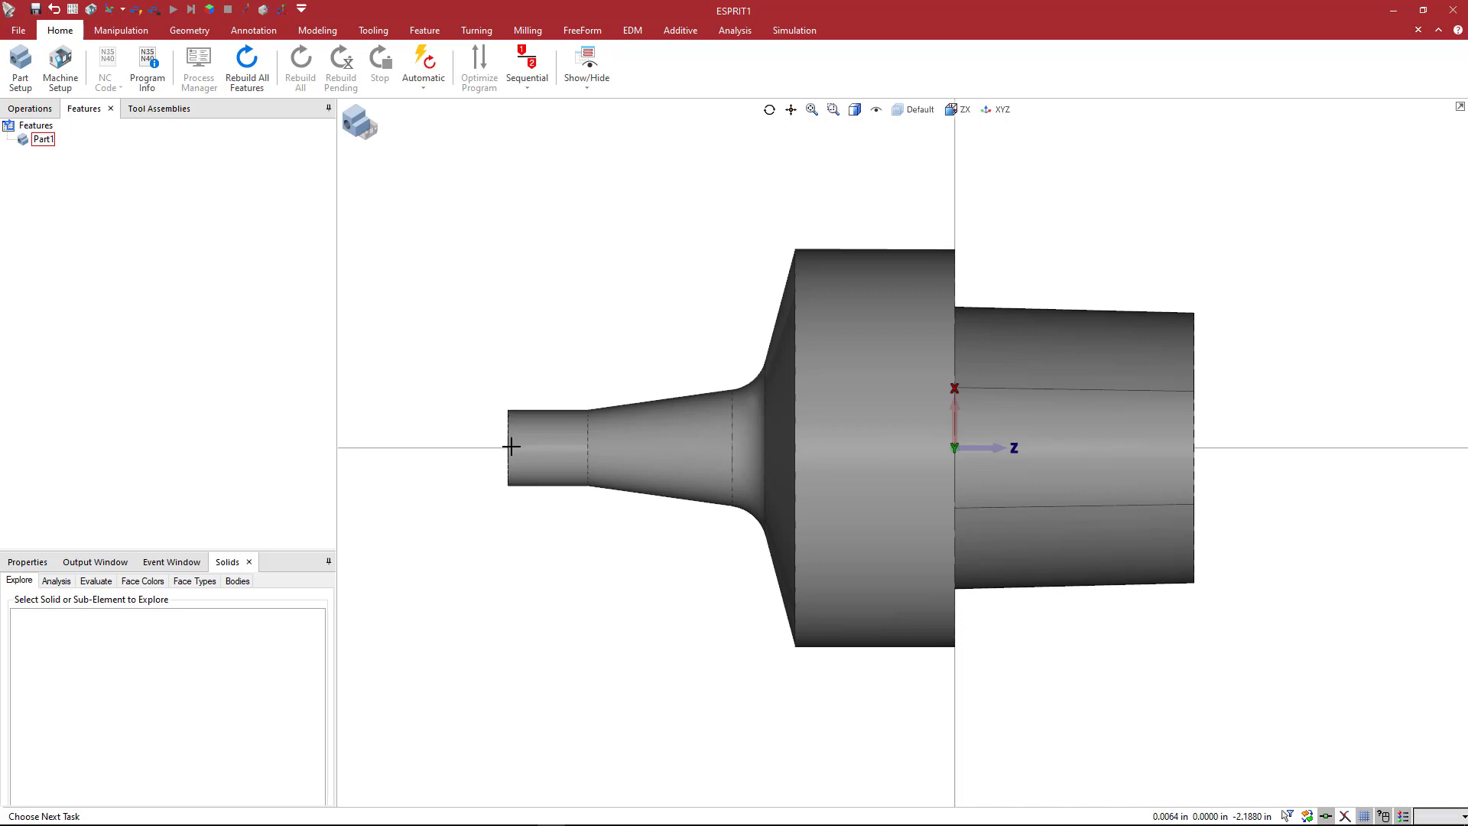
mouse_move(460, 436)
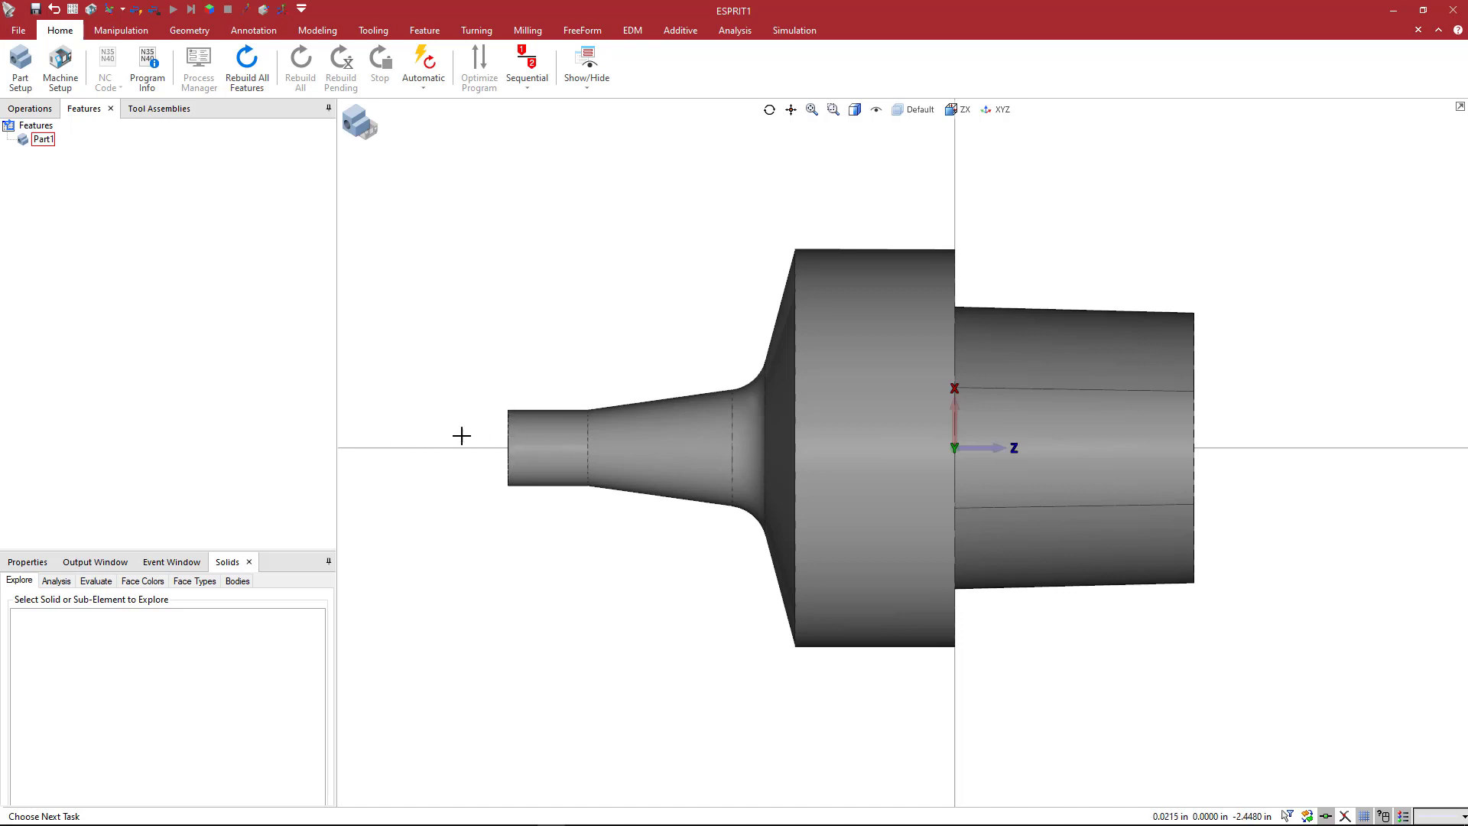
mouse_move(433, 422)
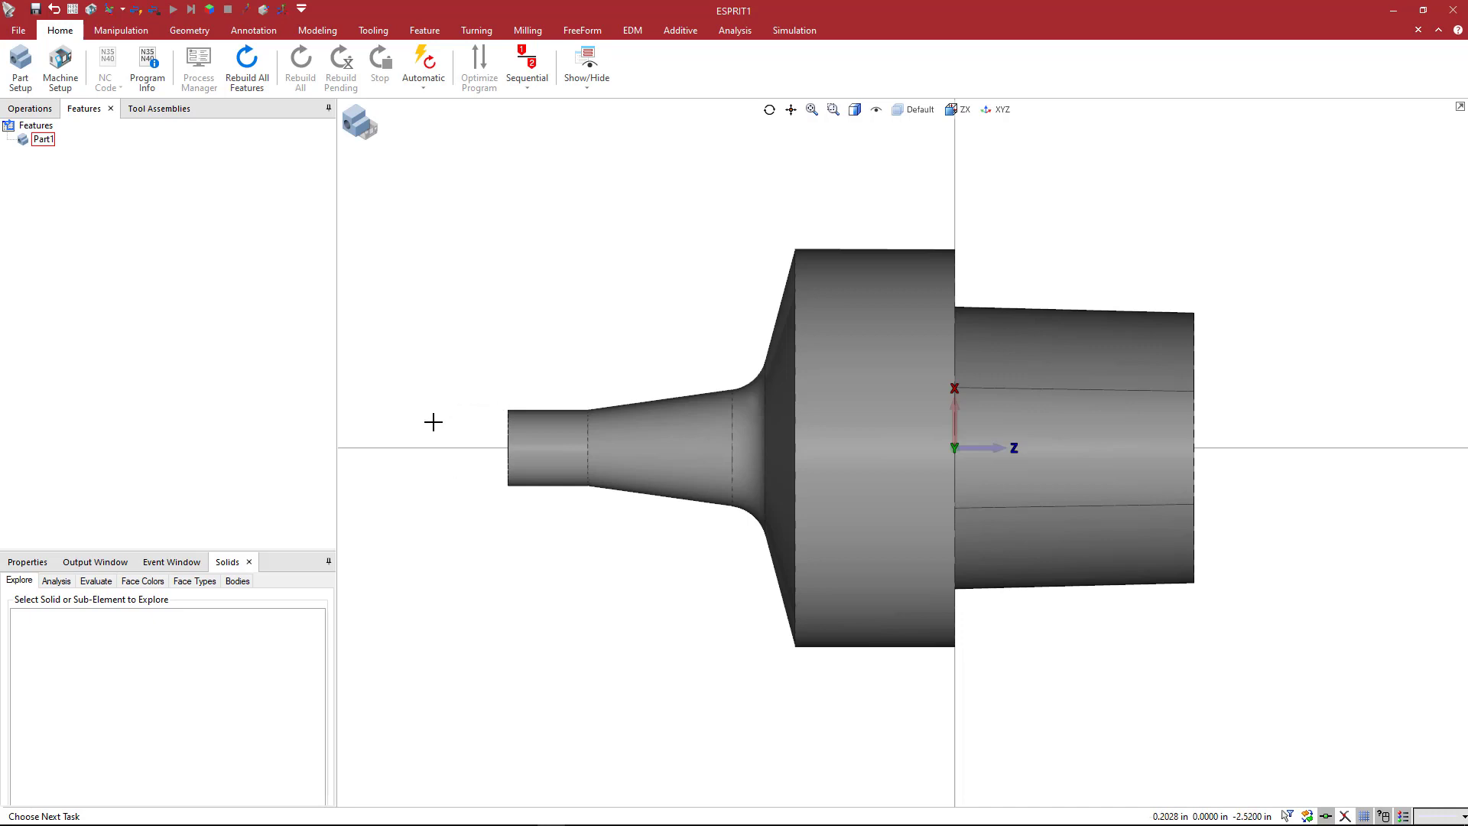
mouse_move(470, 417)
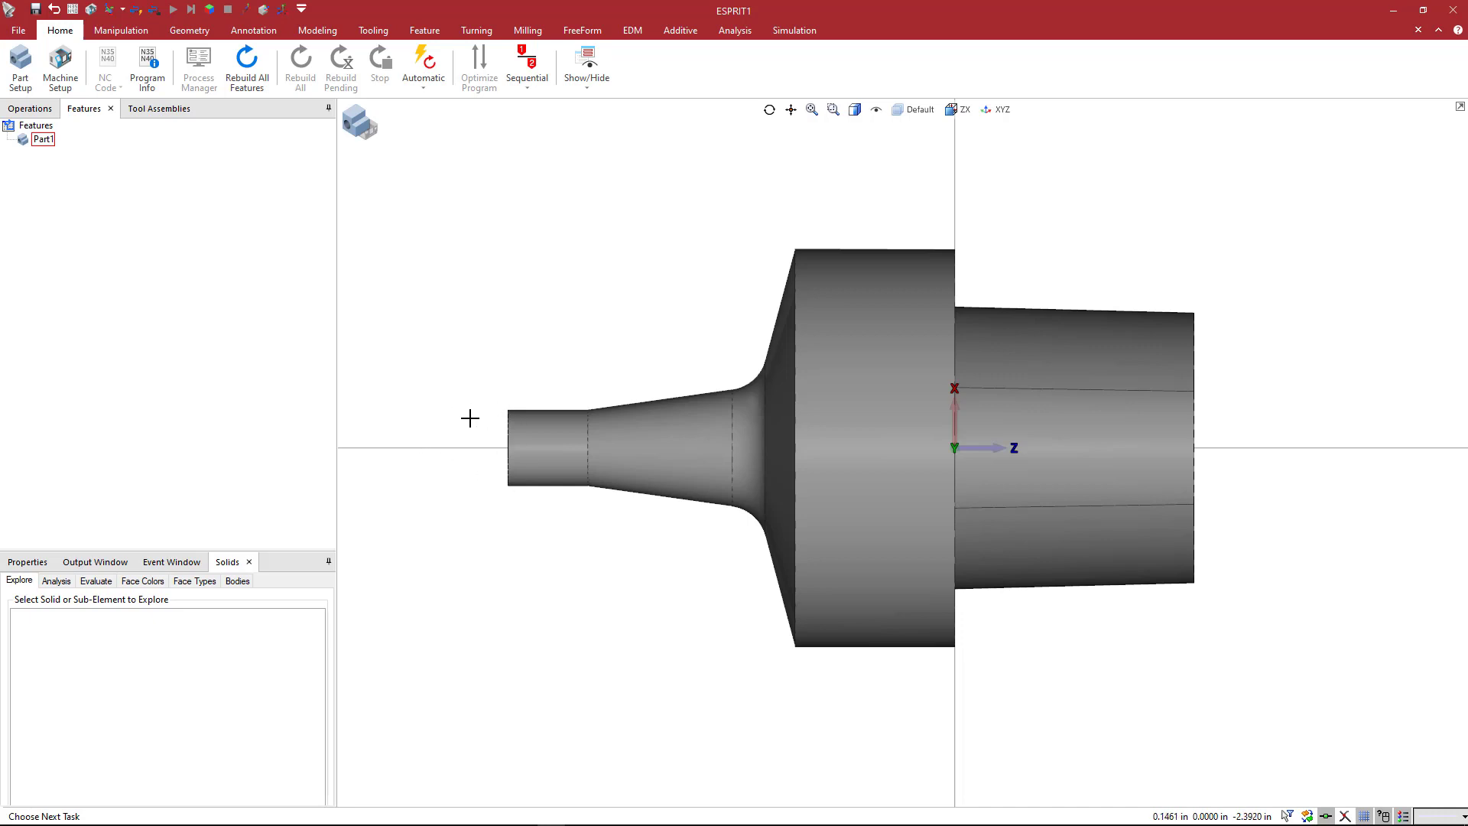
Step: Start interactive Modify Workplane from the geometry manipulation commands
click(121, 30)
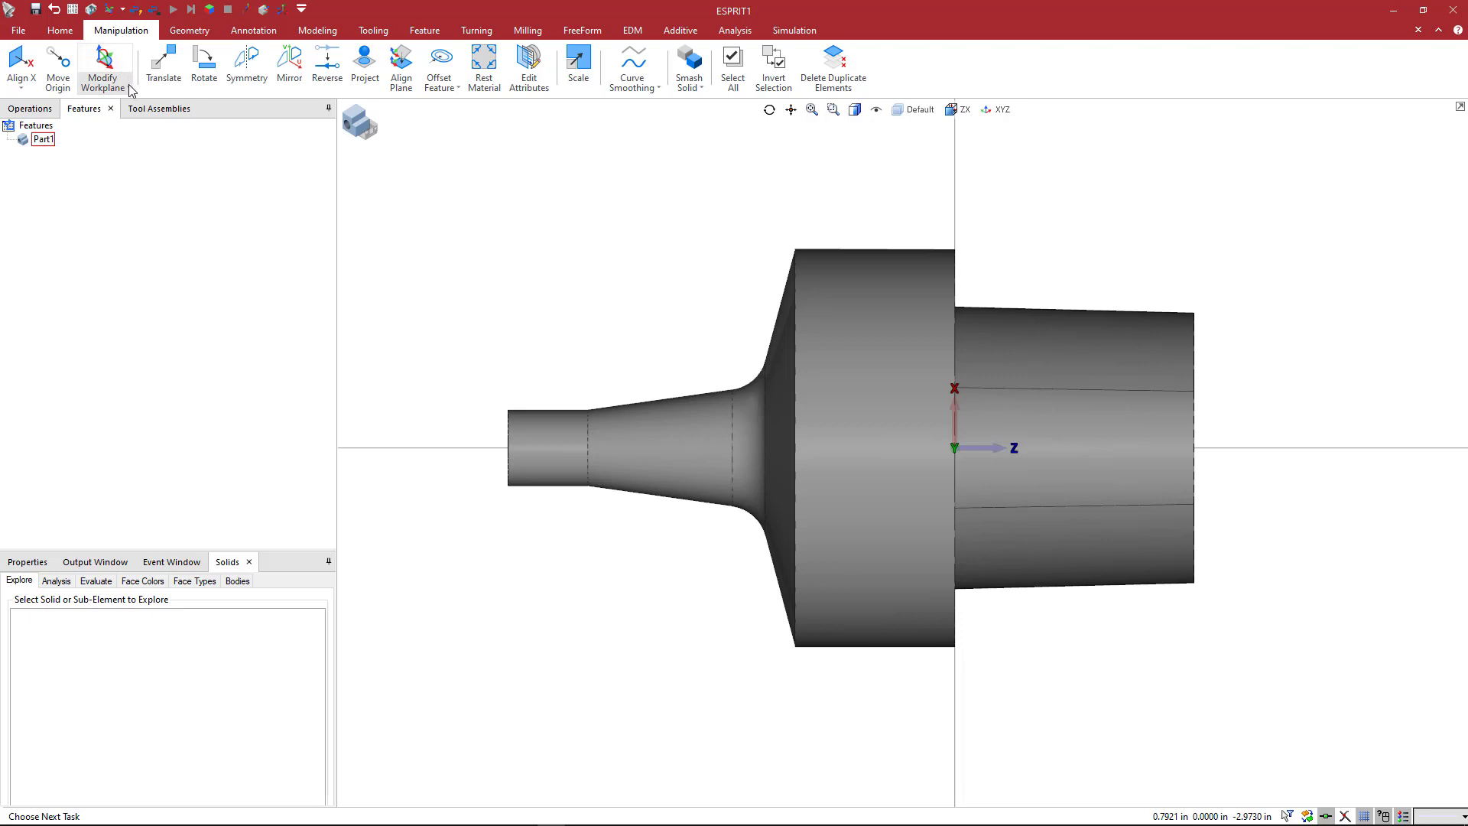
mouse_move(103, 67)
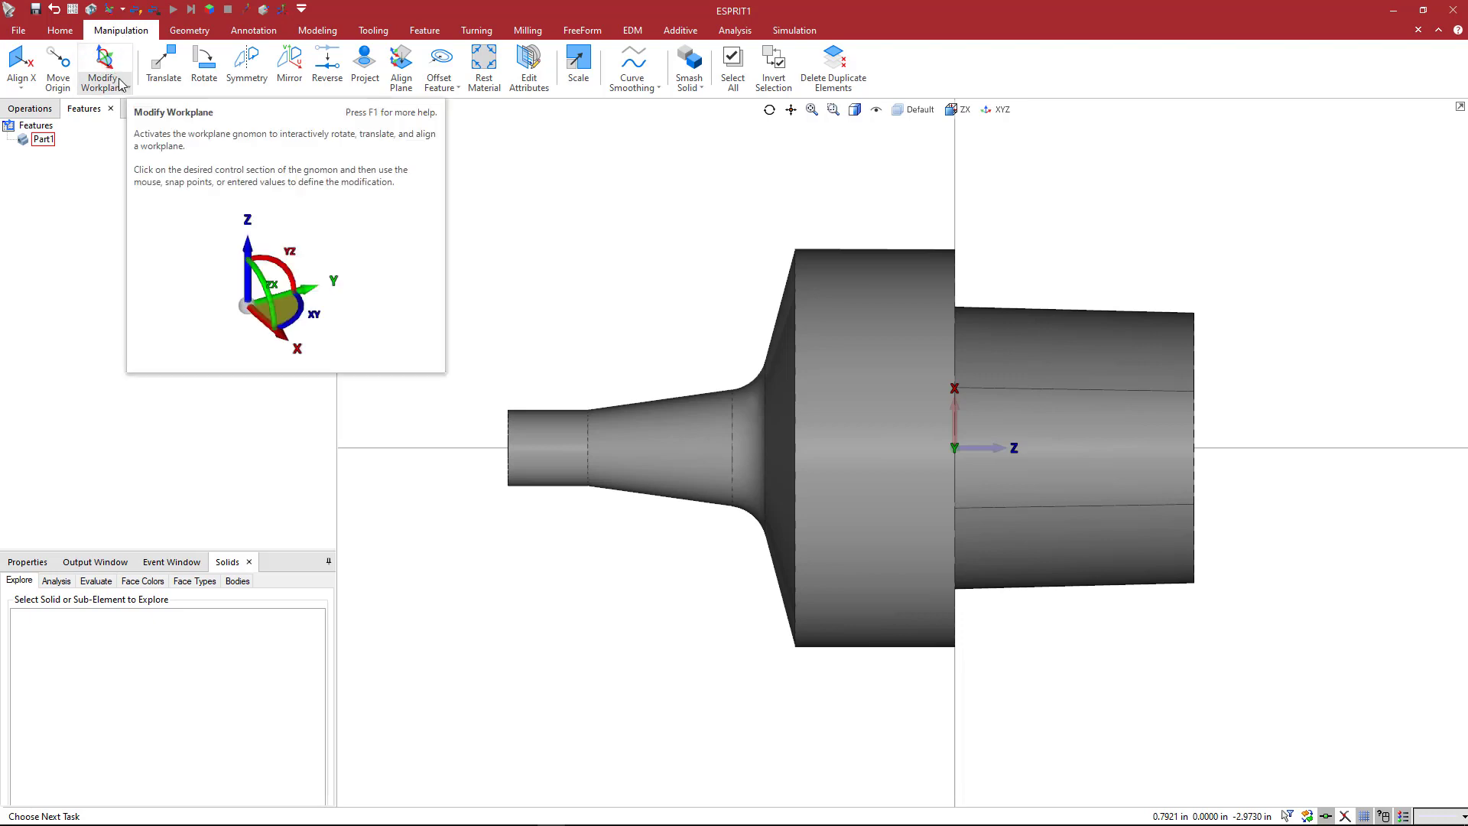
click(129, 70)
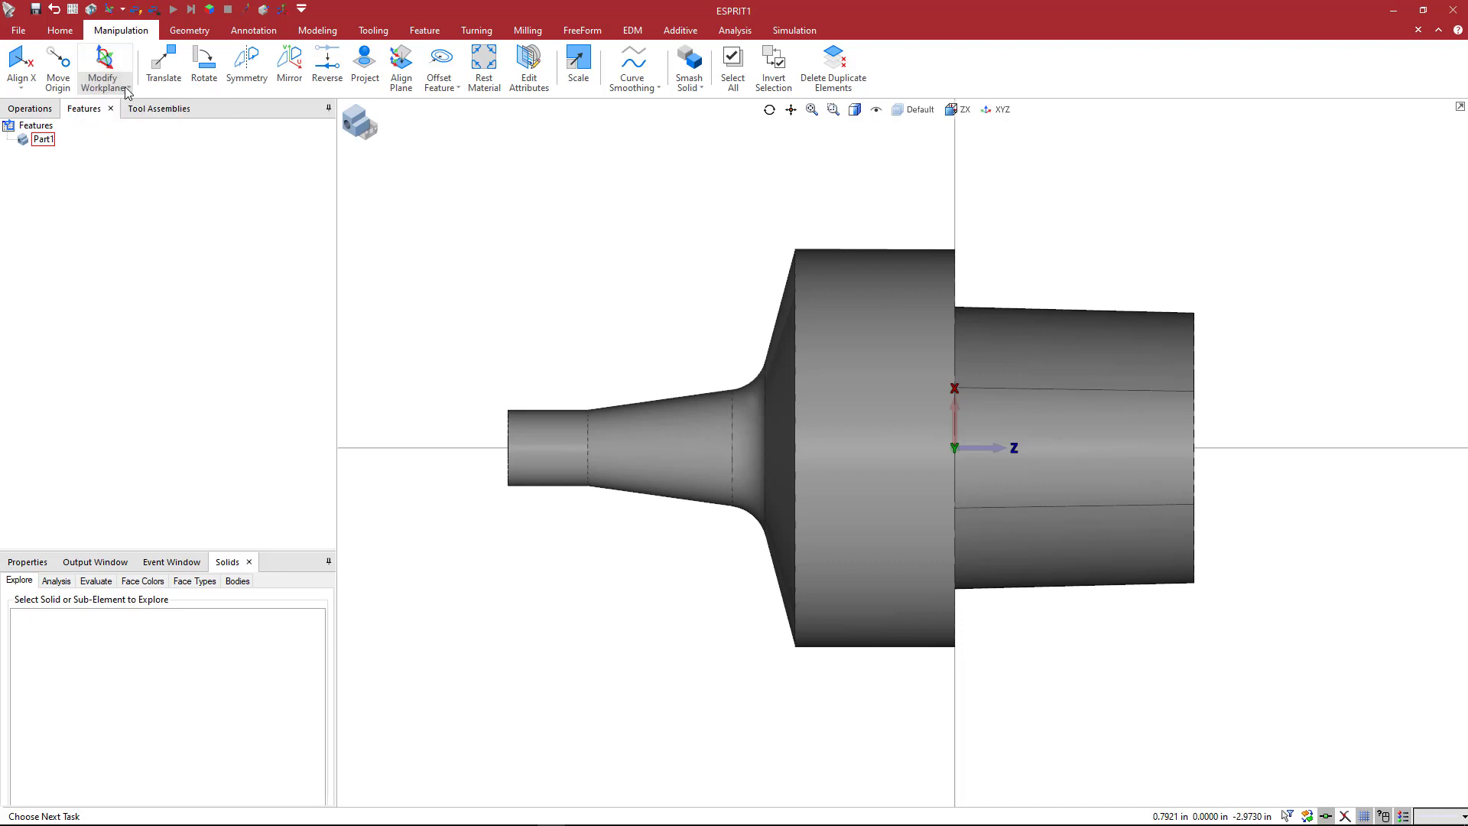
click(103, 65)
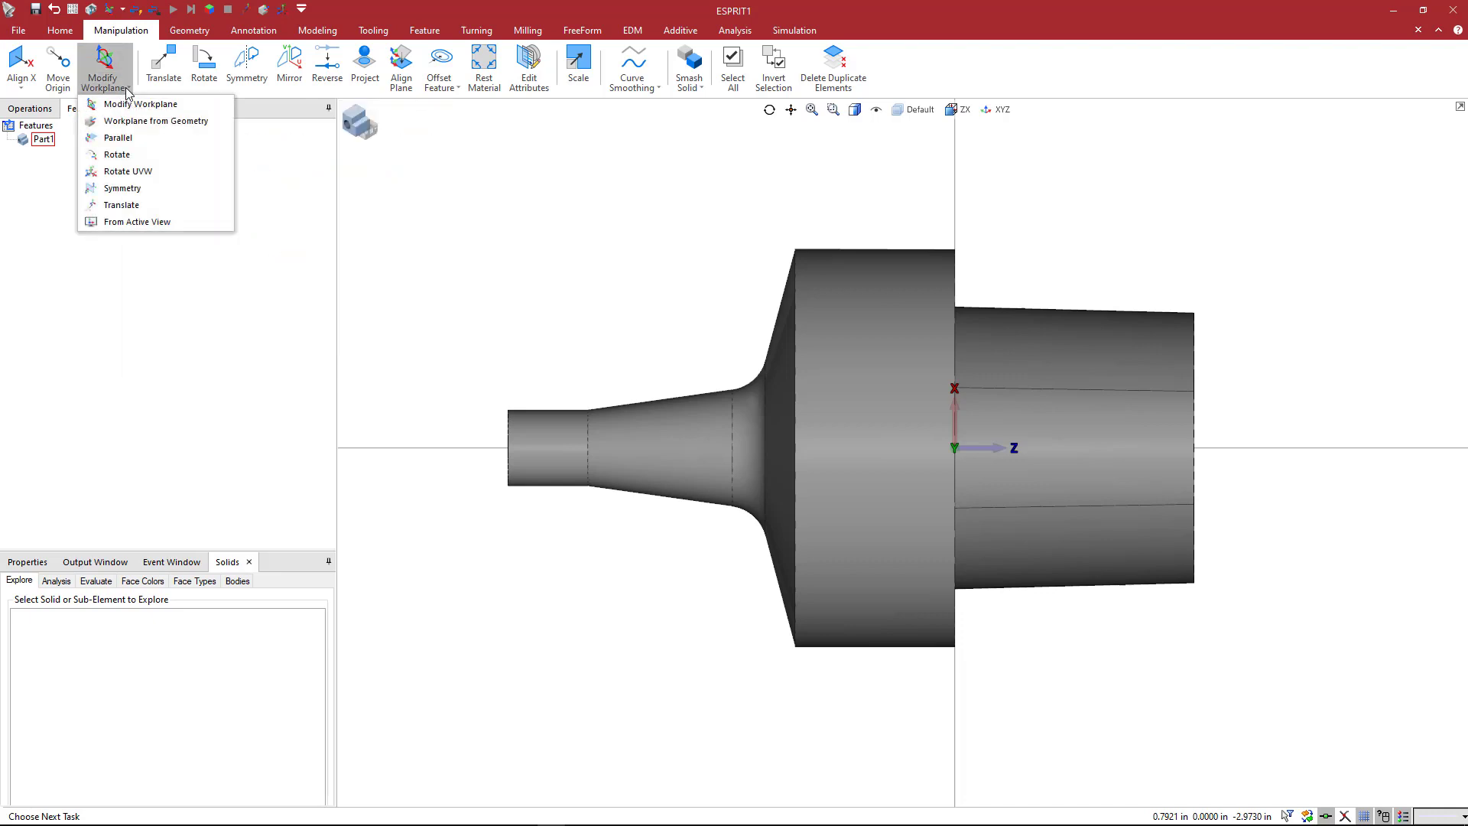
mouse_move(140, 104)
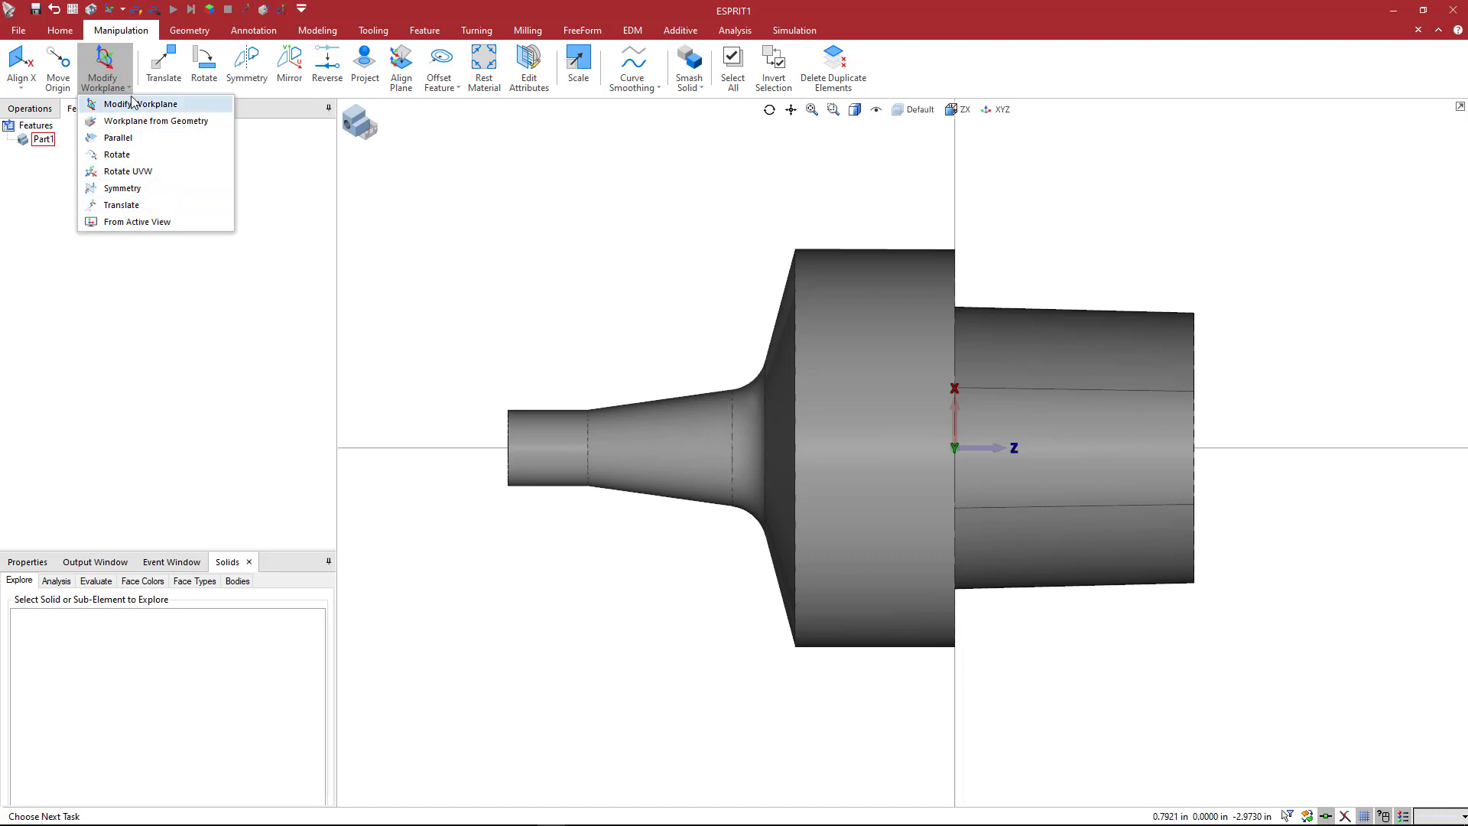
click(139, 103)
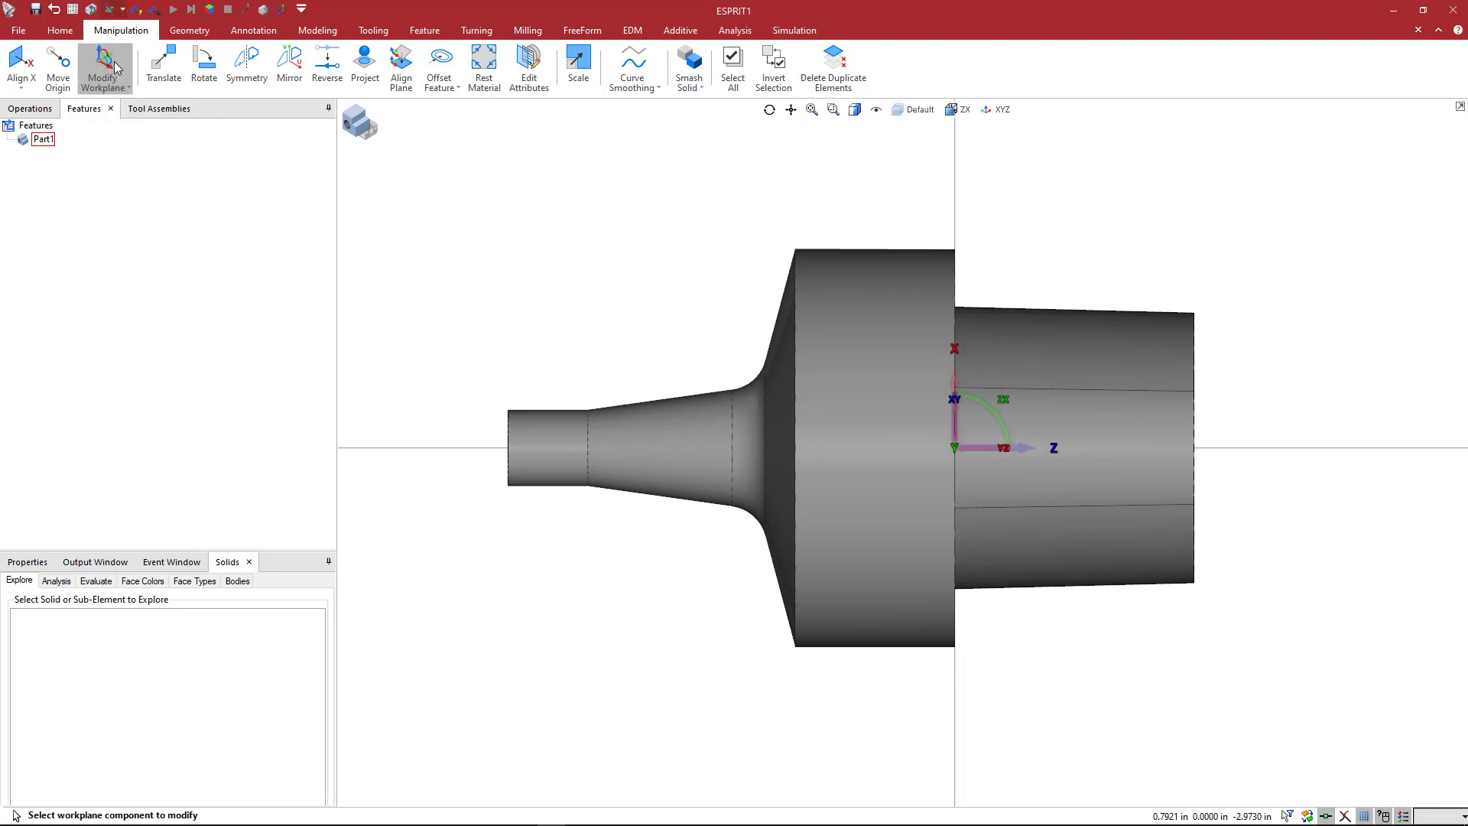
mouse_move(259, 197)
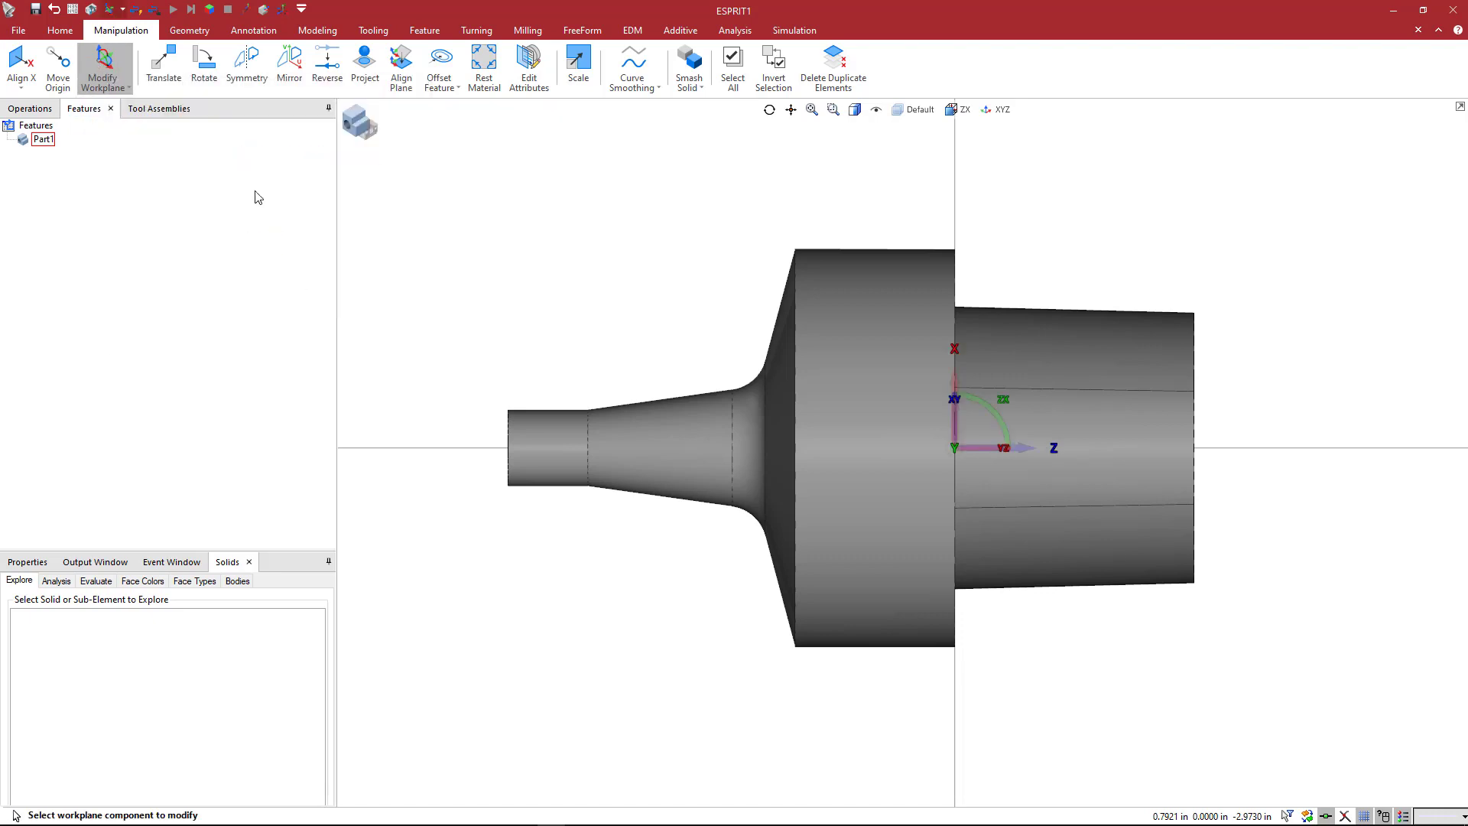
mouse_move(610, 249)
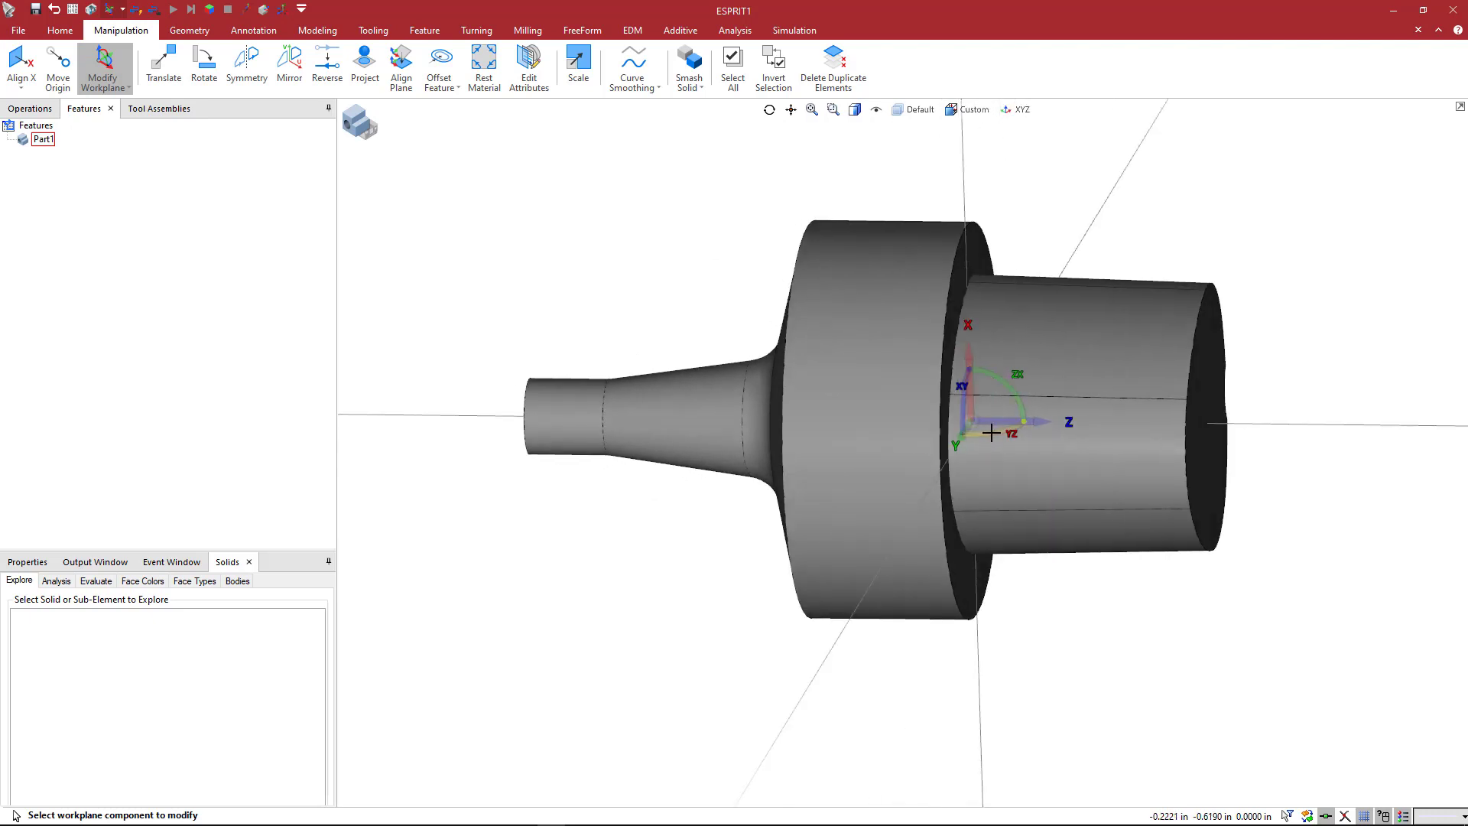
mouse_move(1053, 390)
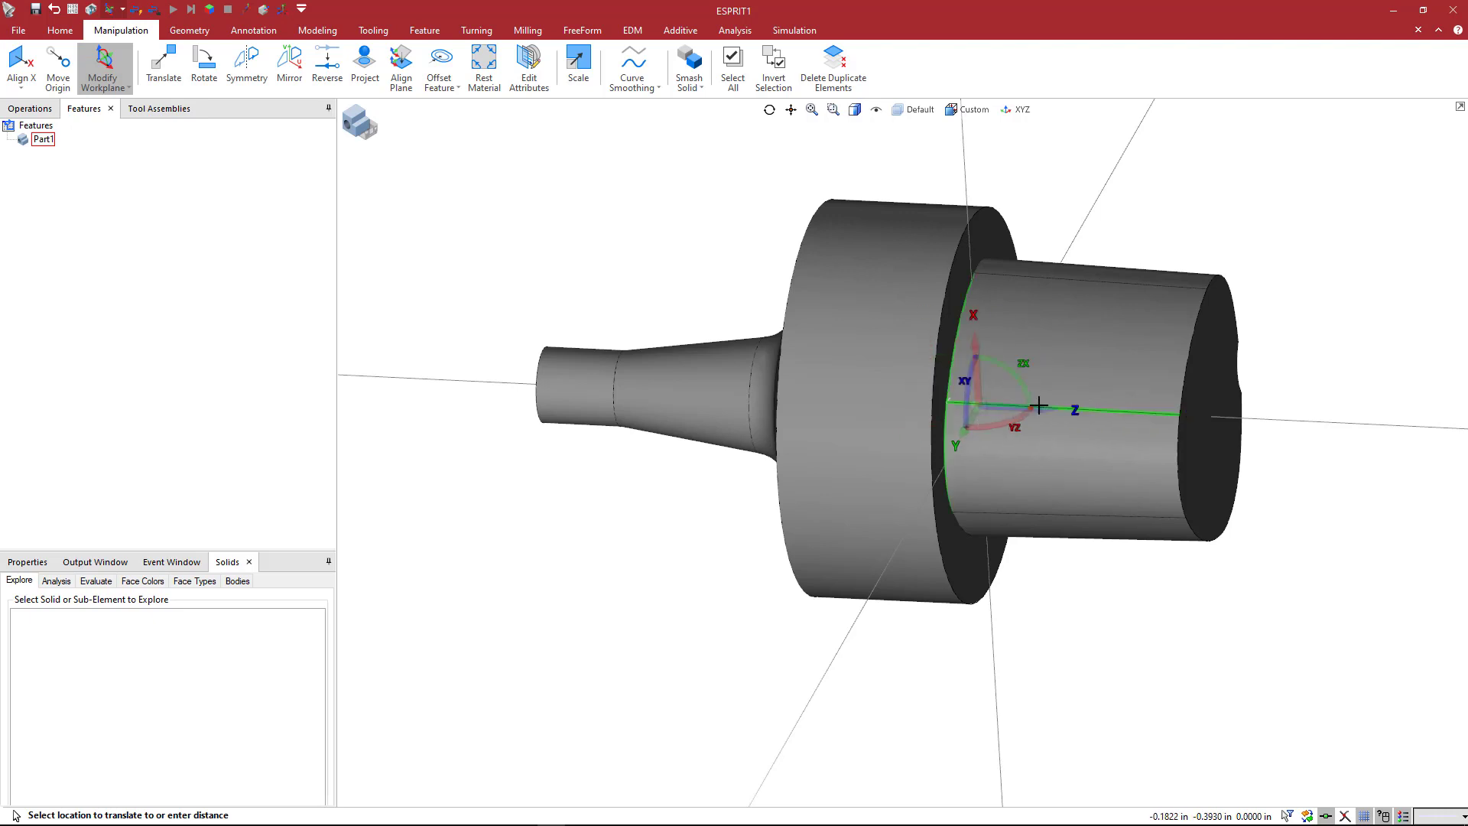
Step: Slide the workplane origin along the adaptor axis to the narrow shank tip
drag(1038, 405, 813, 390)
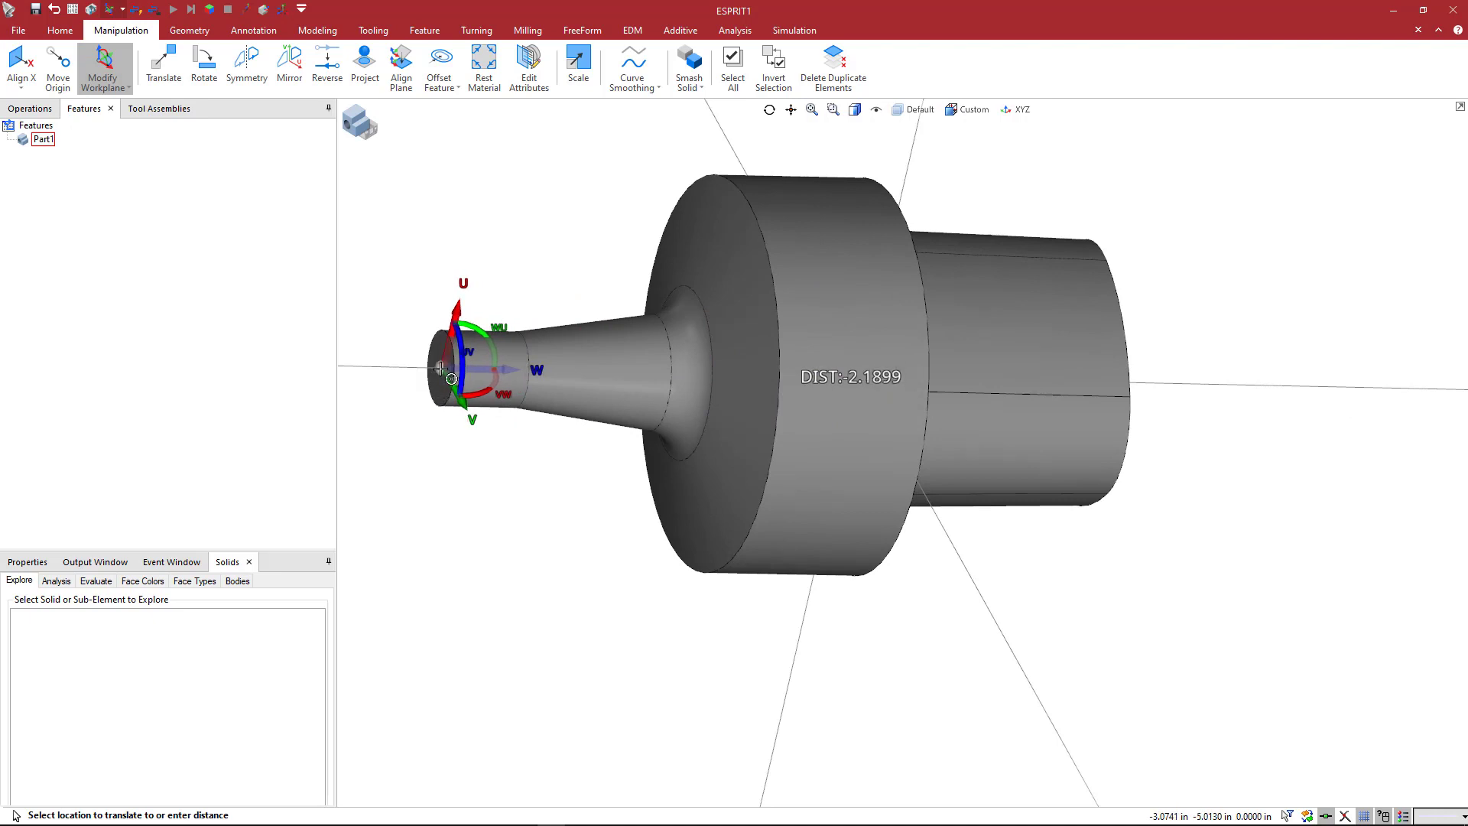
drag(459, 375, 441, 366)
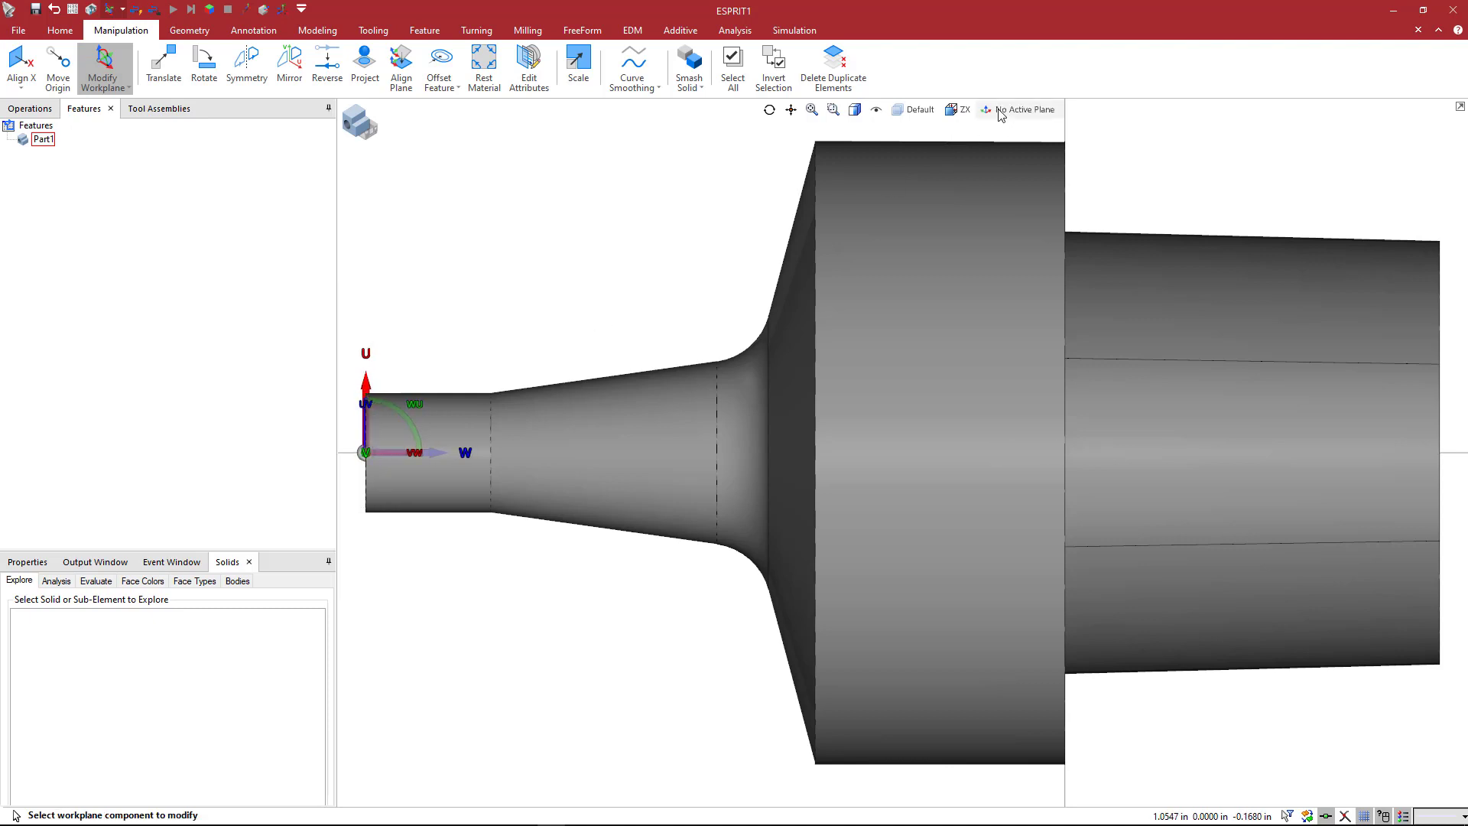
click(1019, 110)
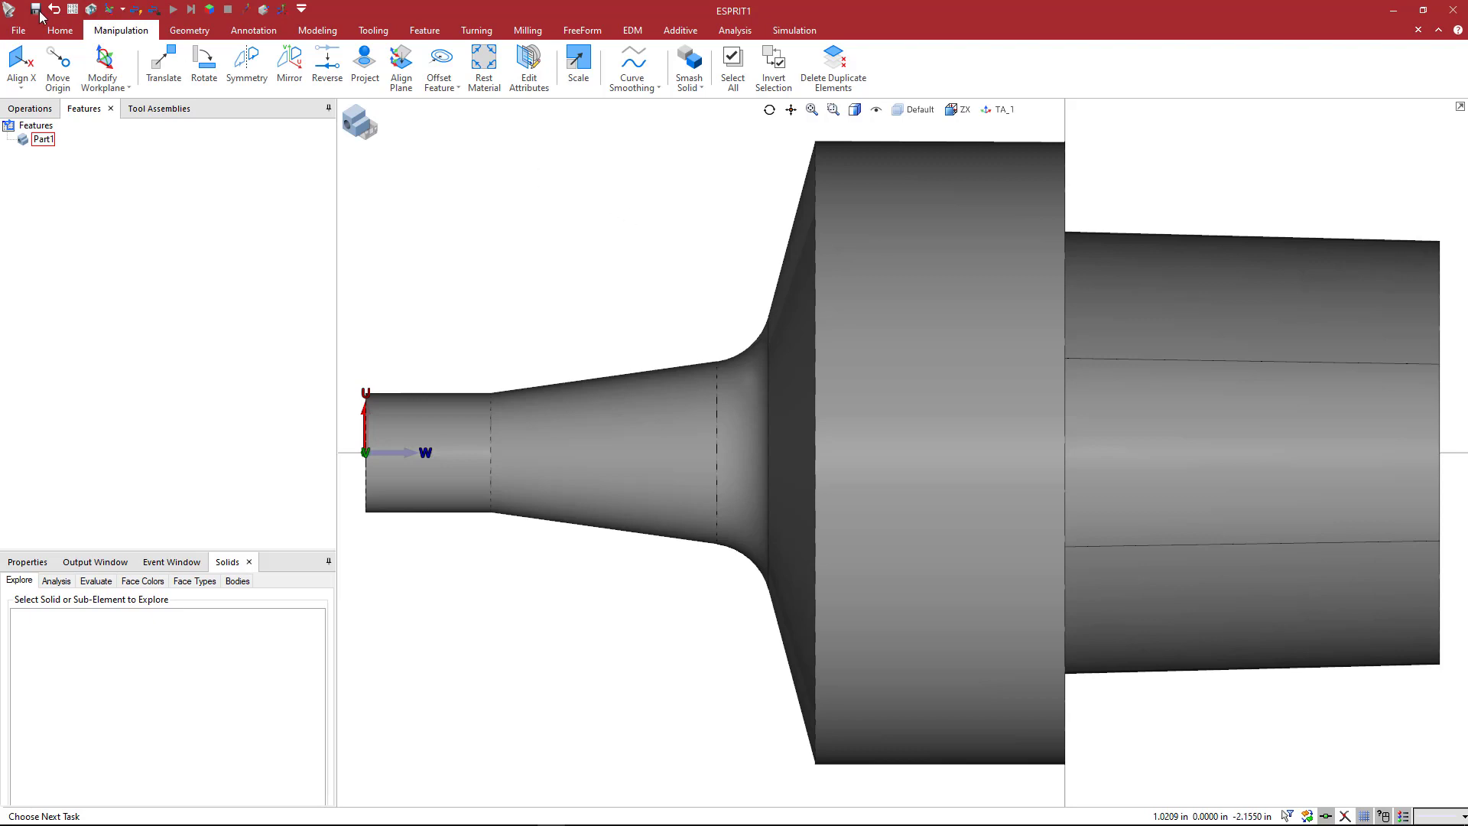
Step: Bring up ESPRIT's file screen with the TA_1 workplane at the adaptor tip
click(18, 29)
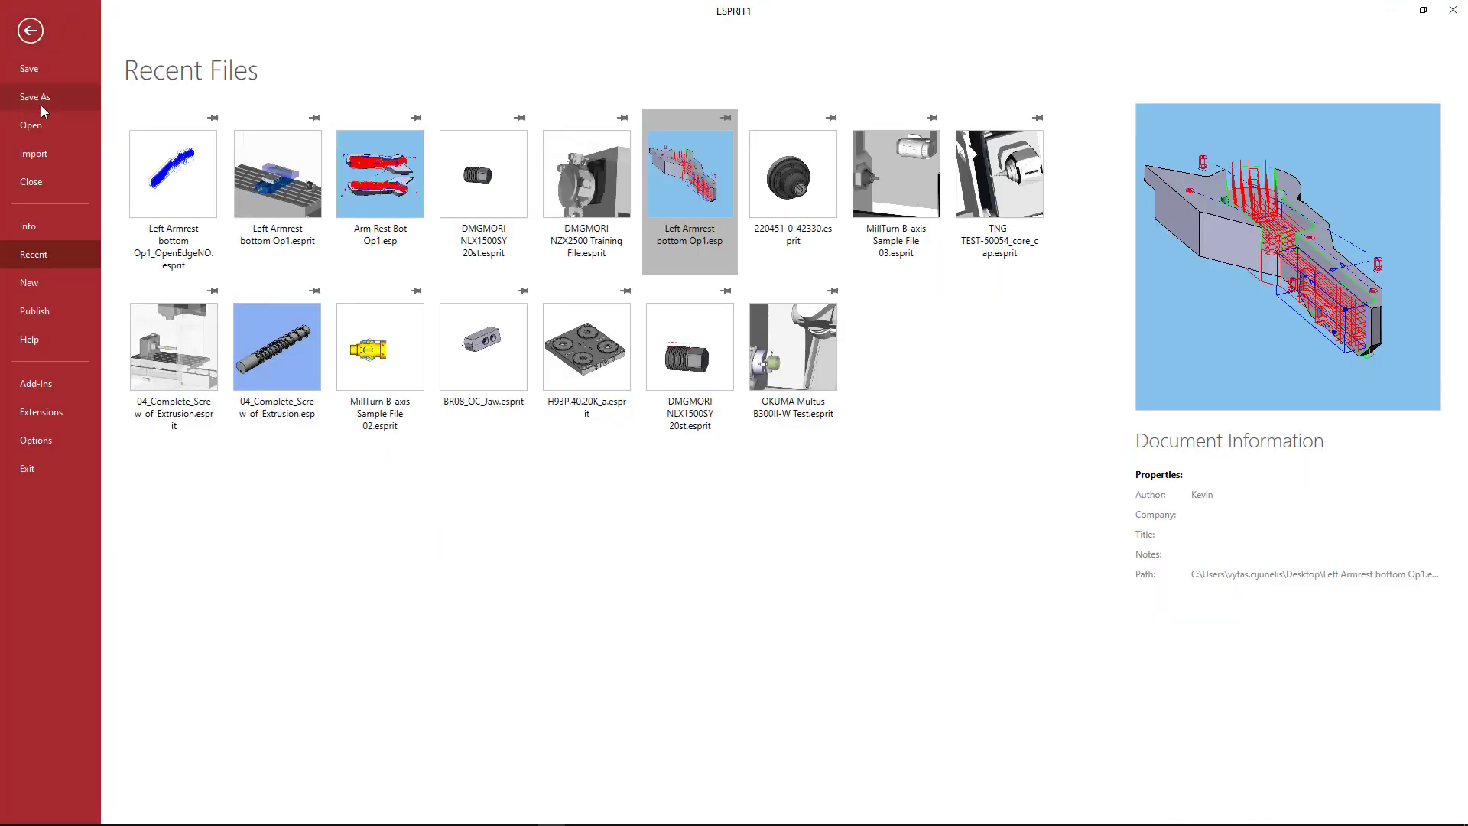
Step: Save the adaptor as holder file C5-391.EH-10 056.gdml in the EH Adaptor folder
click(35, 96)
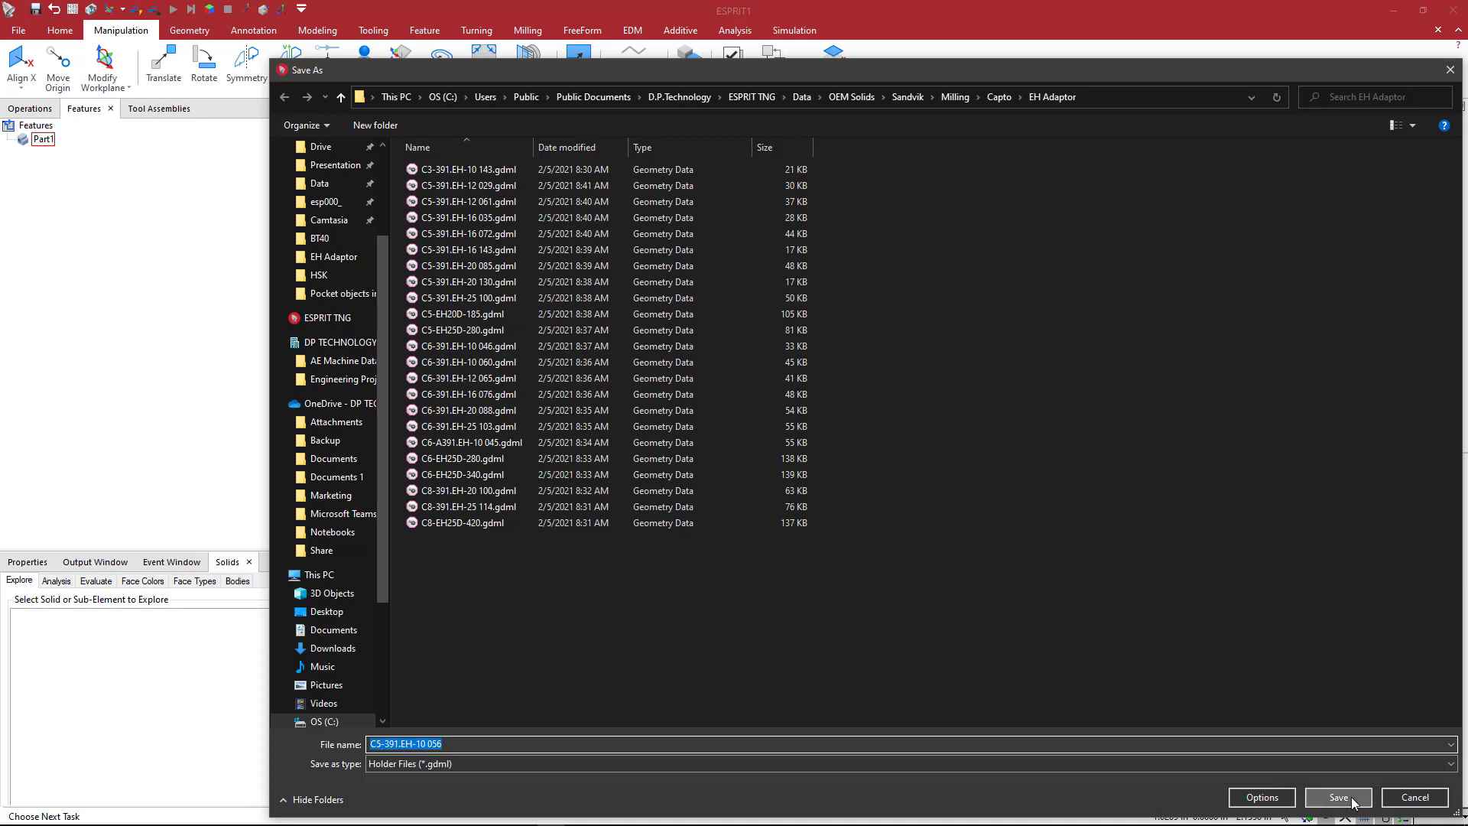
click(1338, 798)
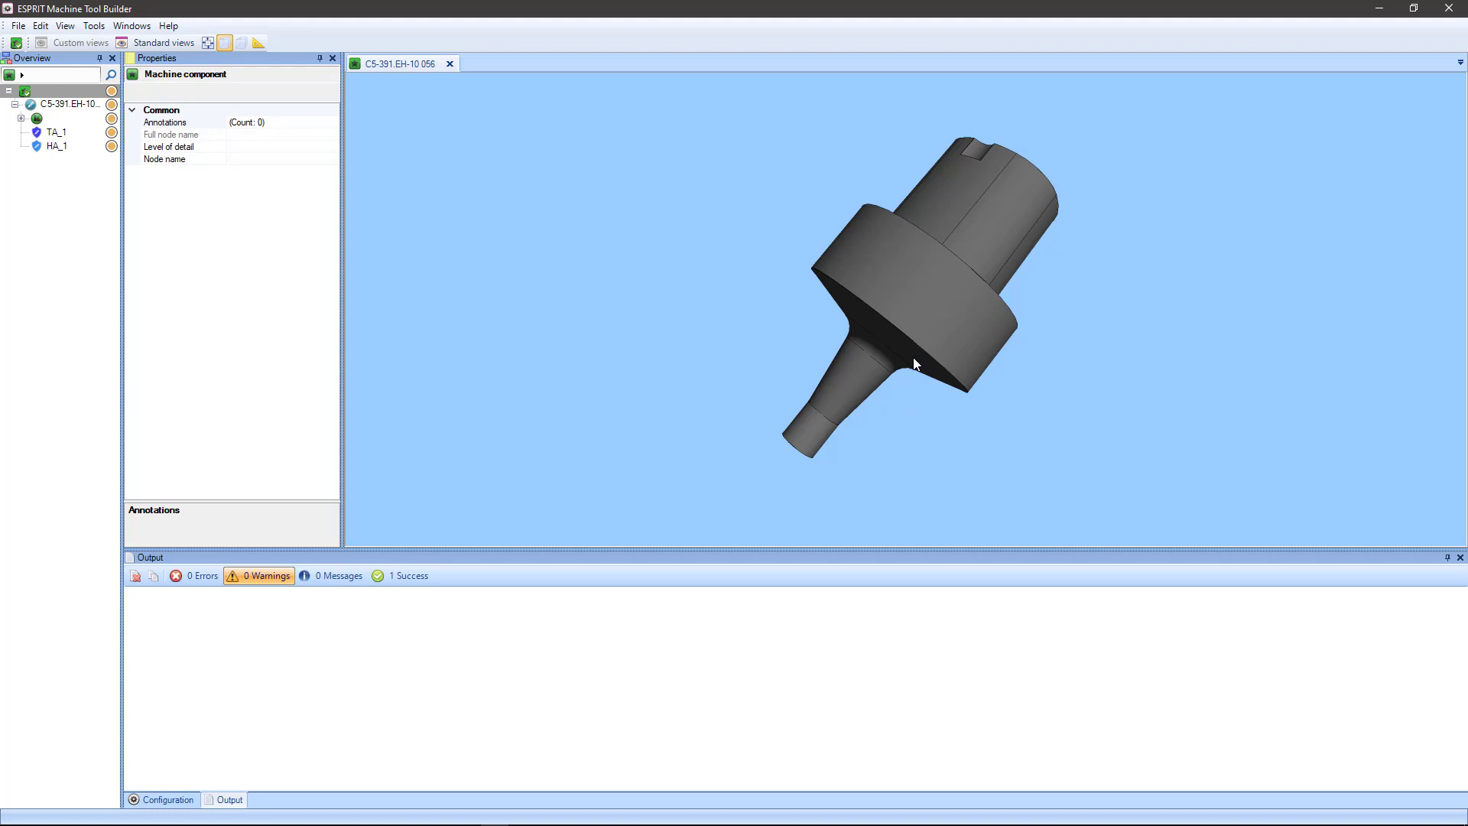
mouse_move(898, 371)
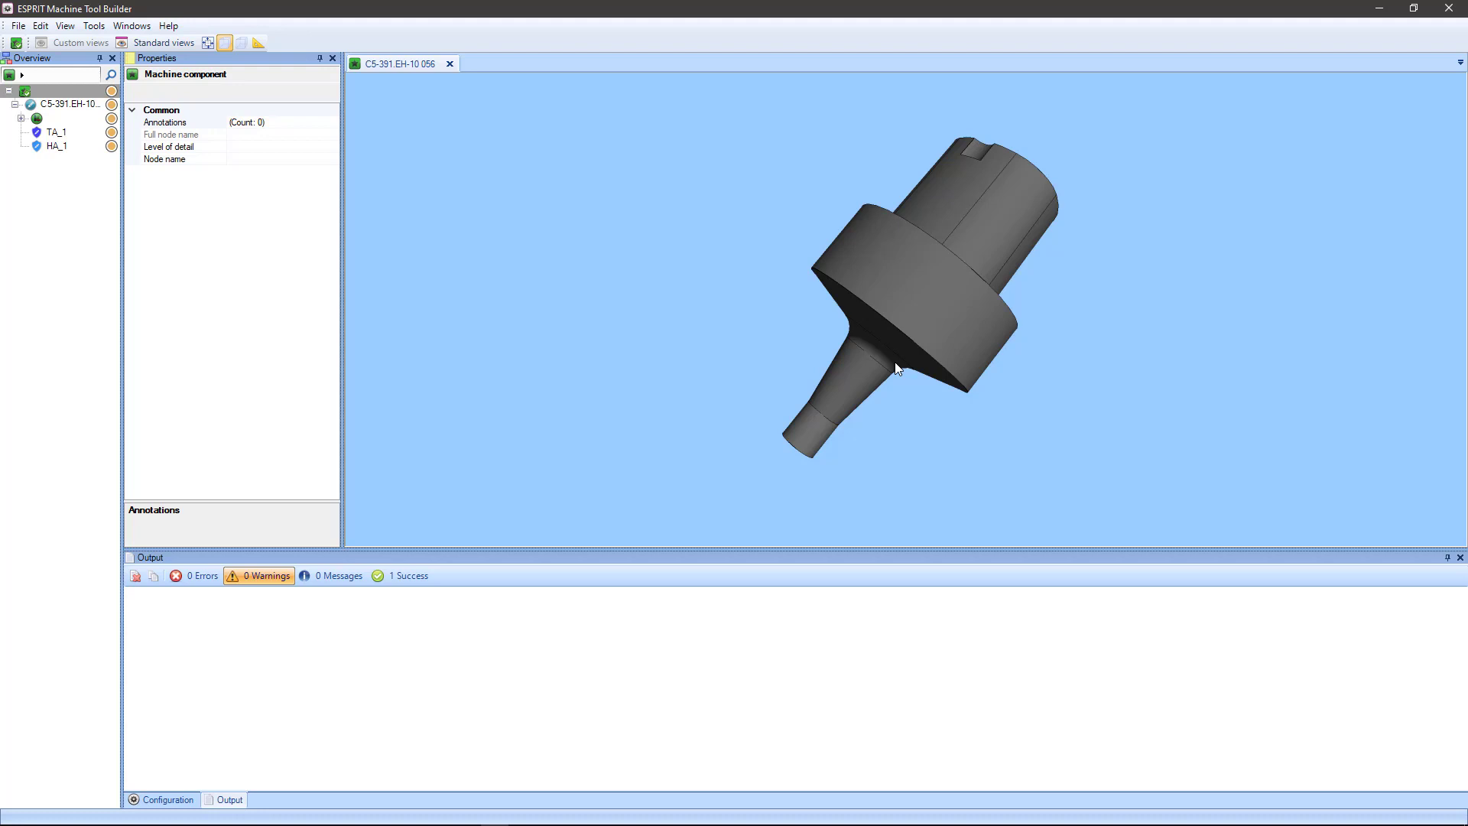
mouse_move(794, 328)
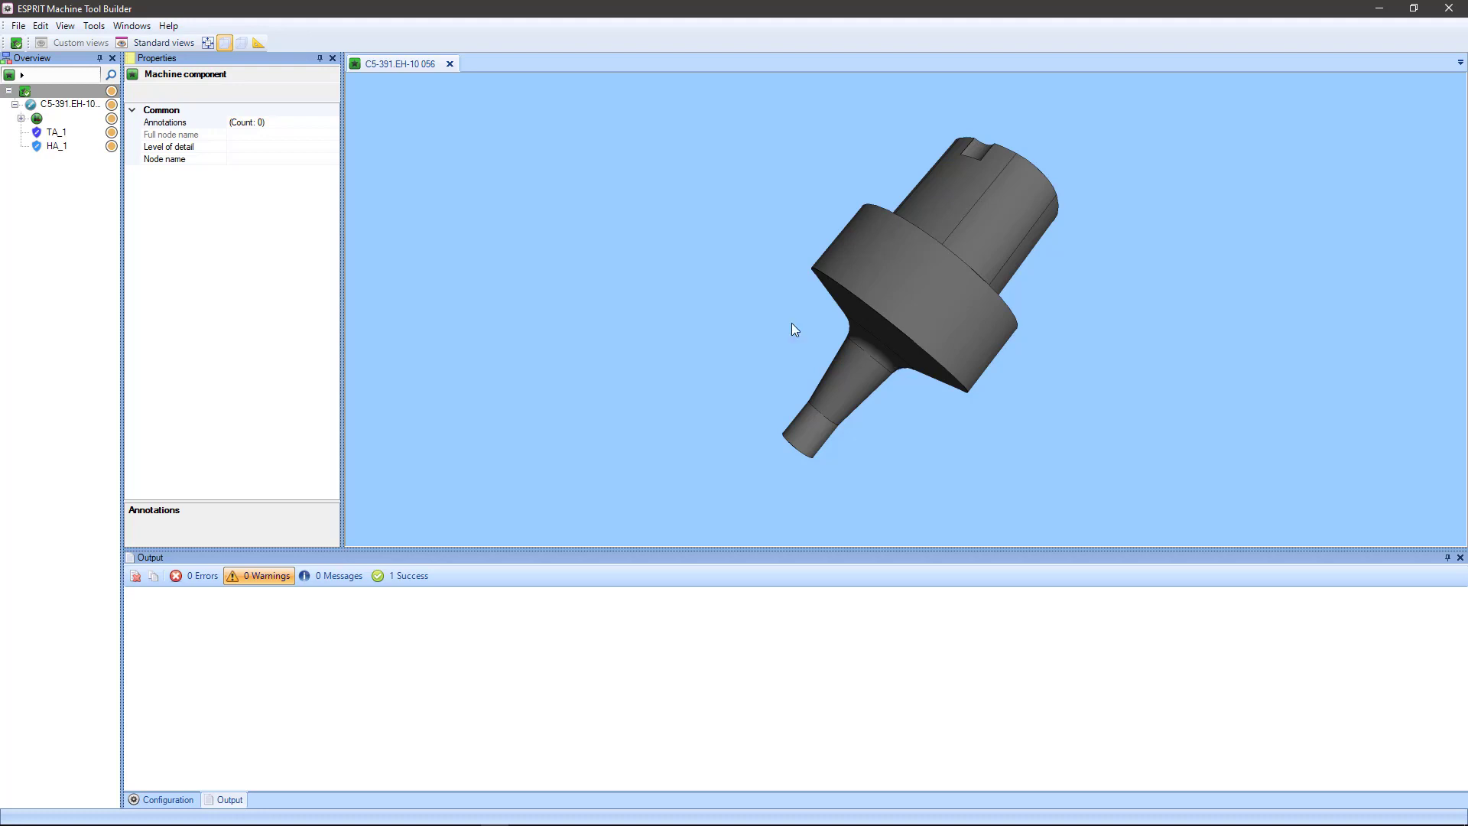
Step: Set the current 3D view as the holder's preview, save it, and close C5-391.EH-10 056
click(64, 26)
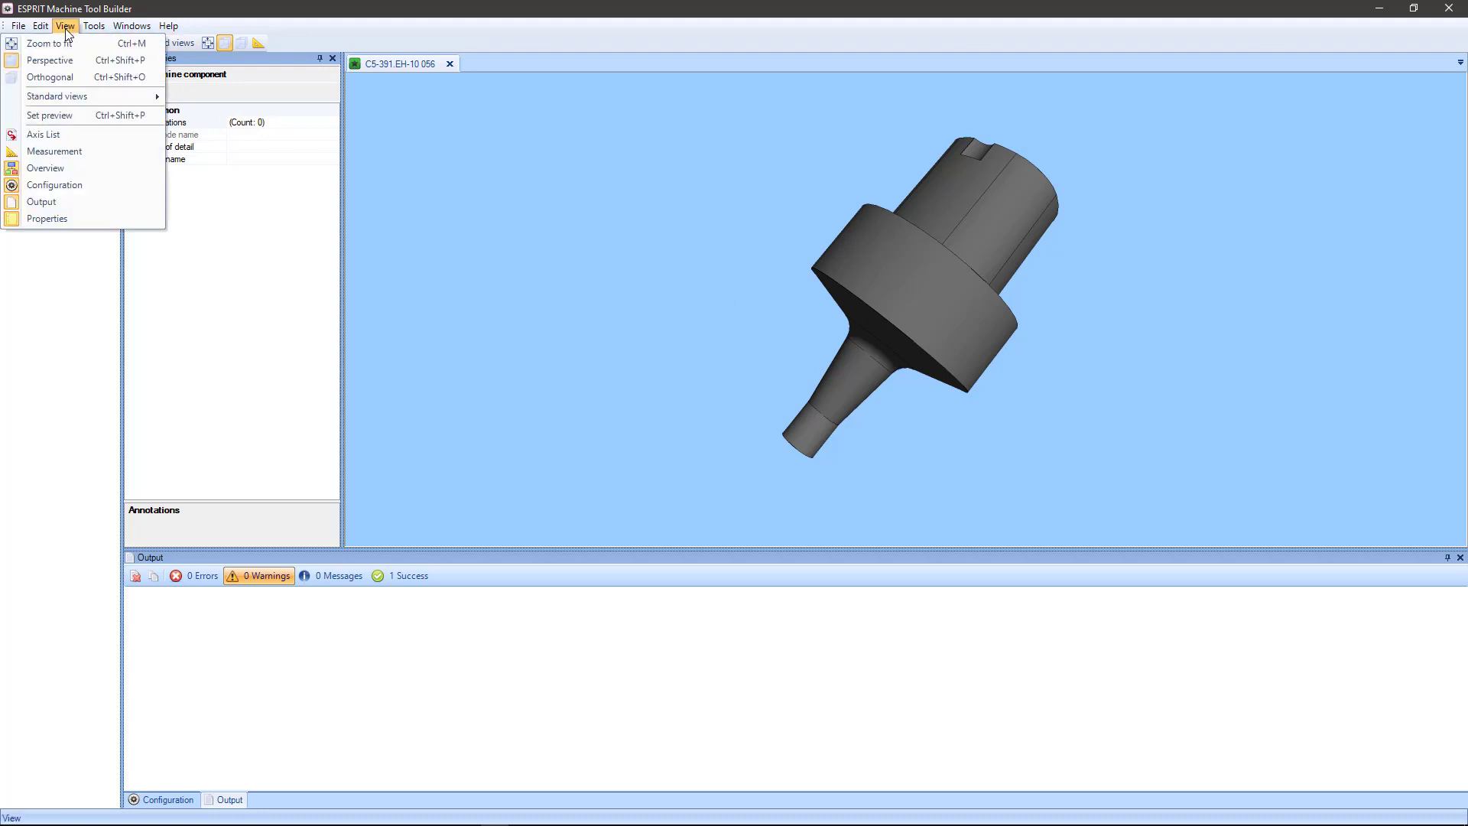
mouse_move(48, 115)
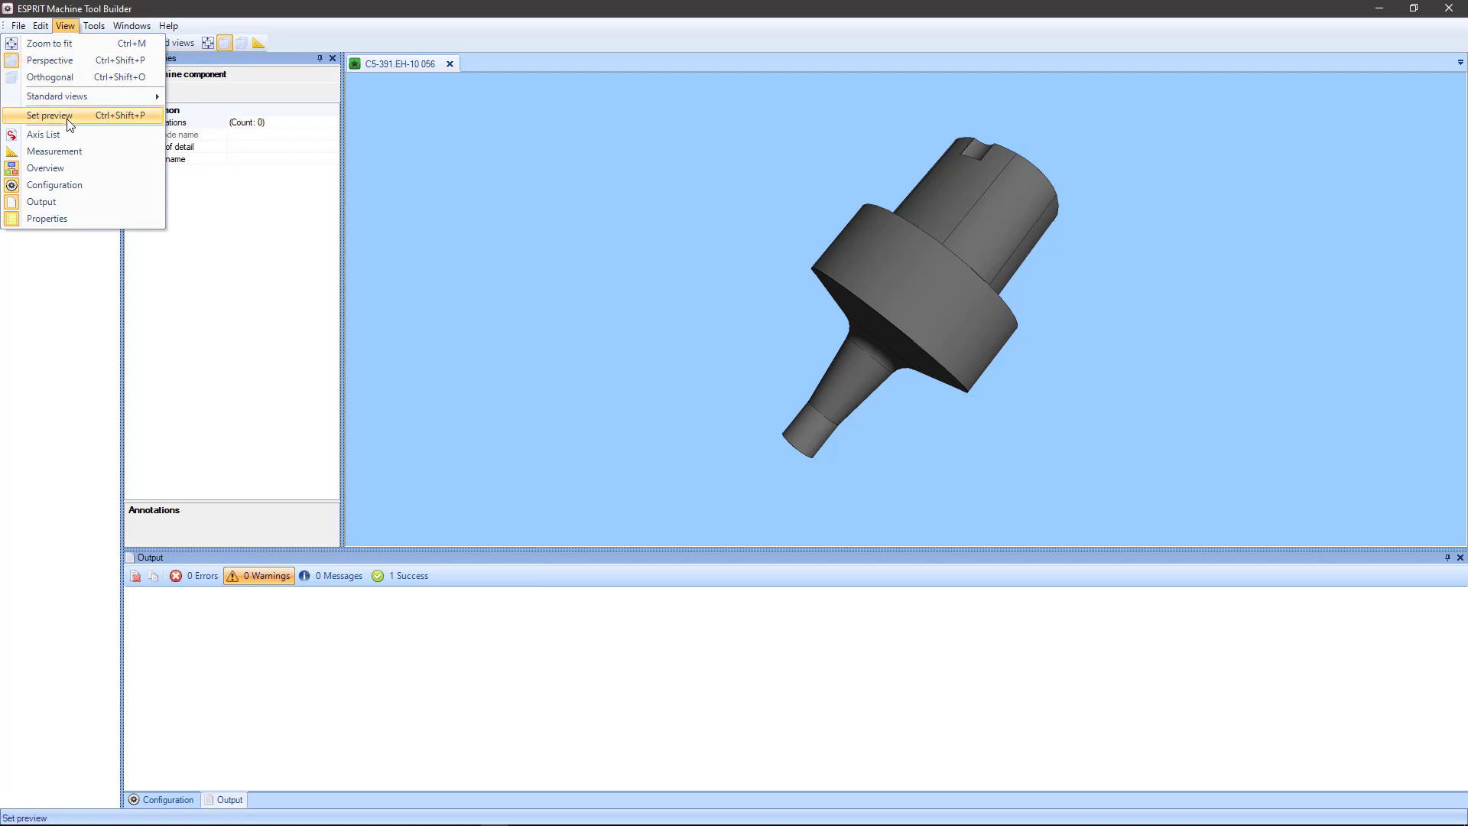
click(17, 26)
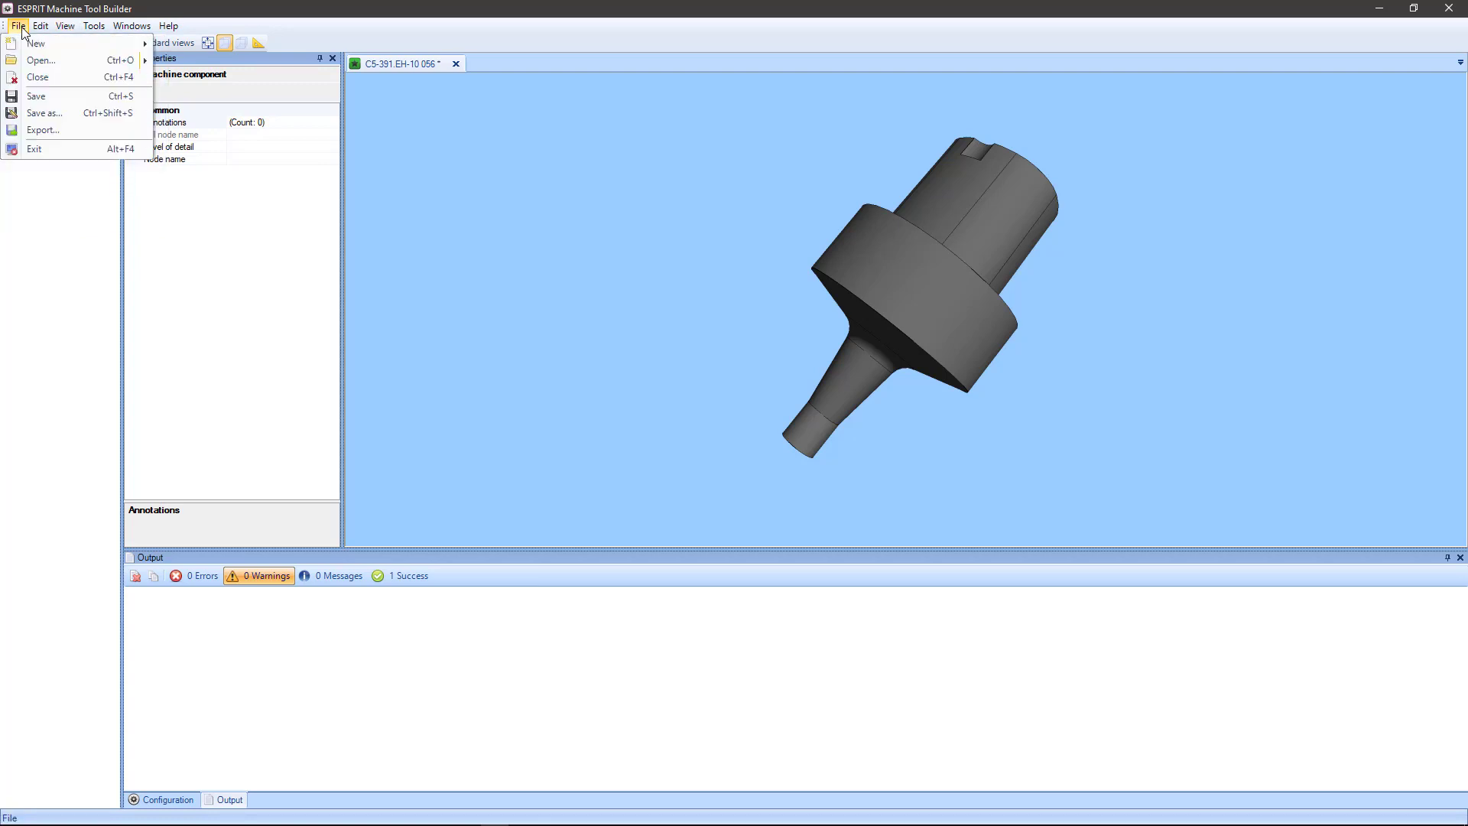
click(17, 26)
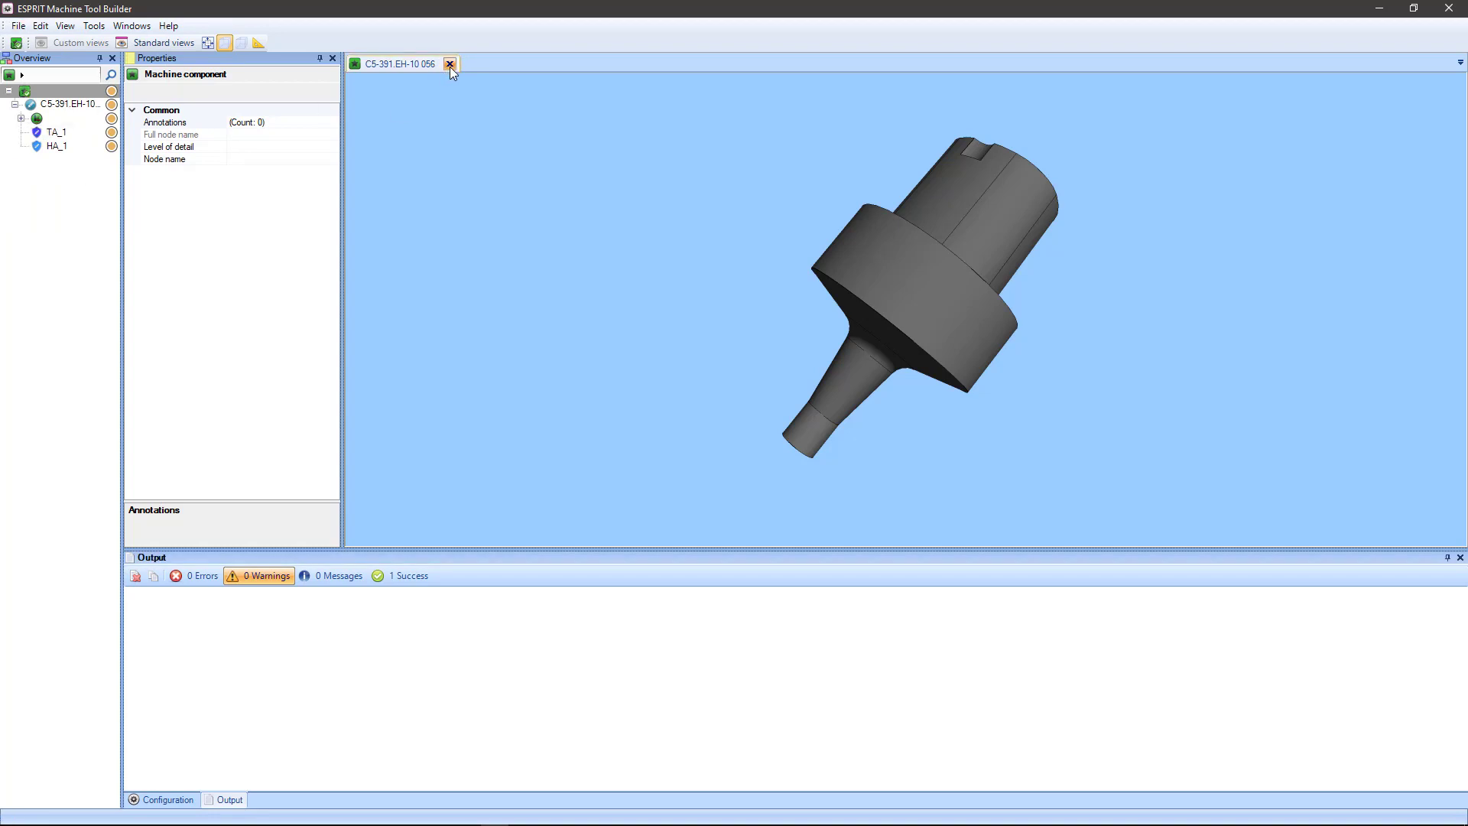
click(449, 65)
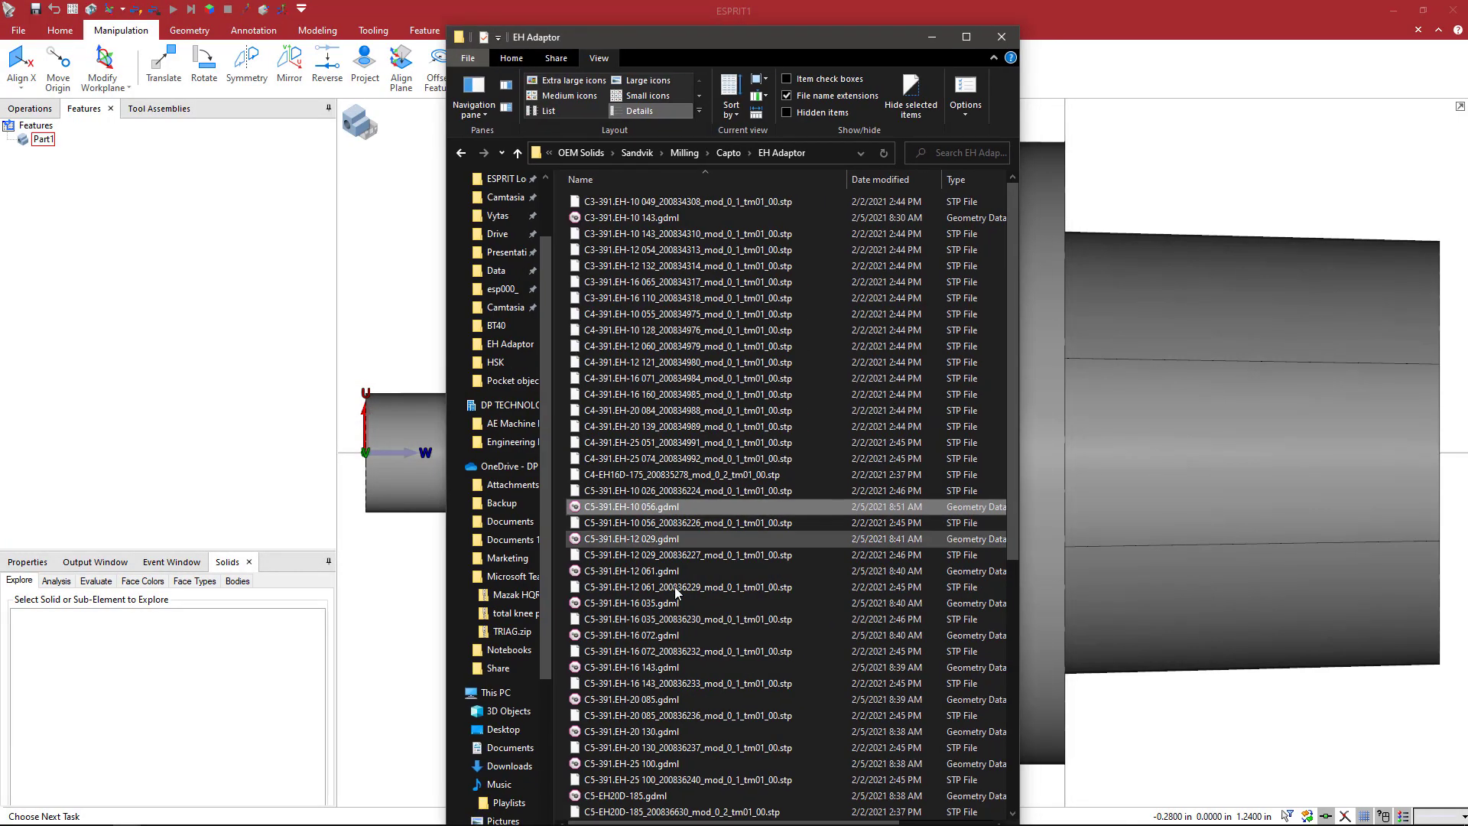
Step: Show the EH Adaptor folder as large icons revealing the C5-391.EH-10 056.gdml thumbnail
scroll(down, 3)
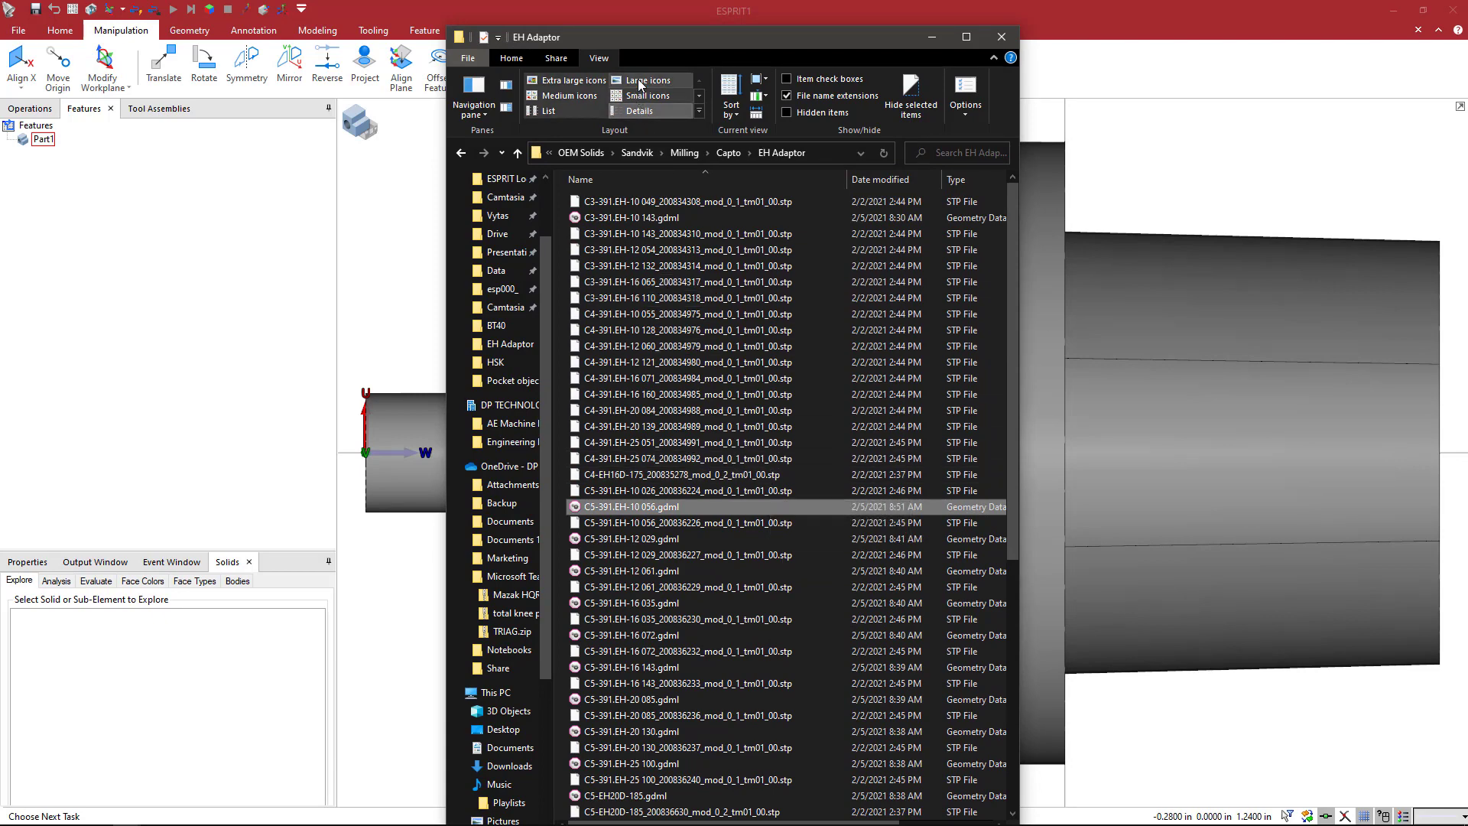
click(645, 79)
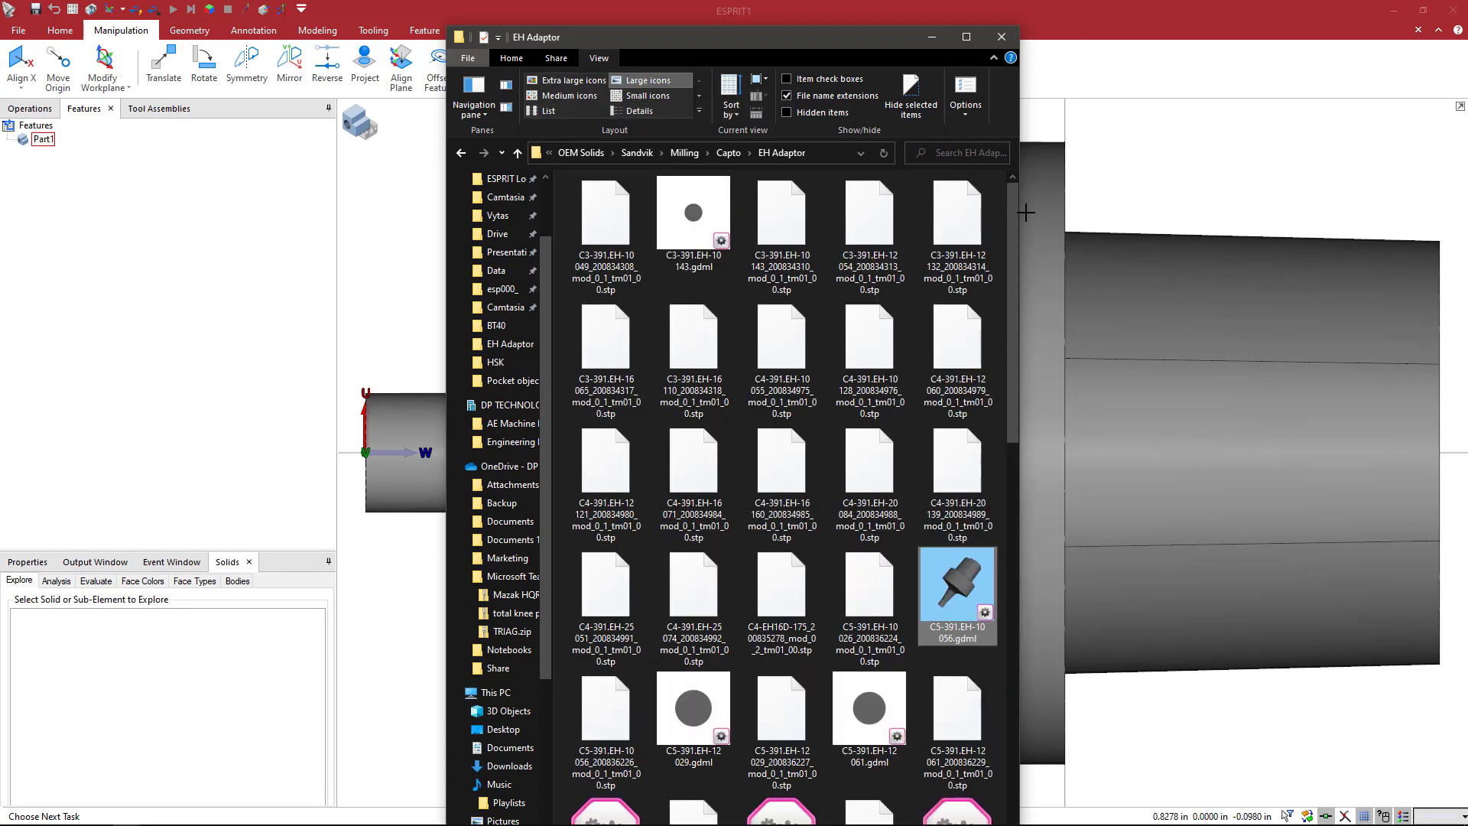
scroll(down, 3)
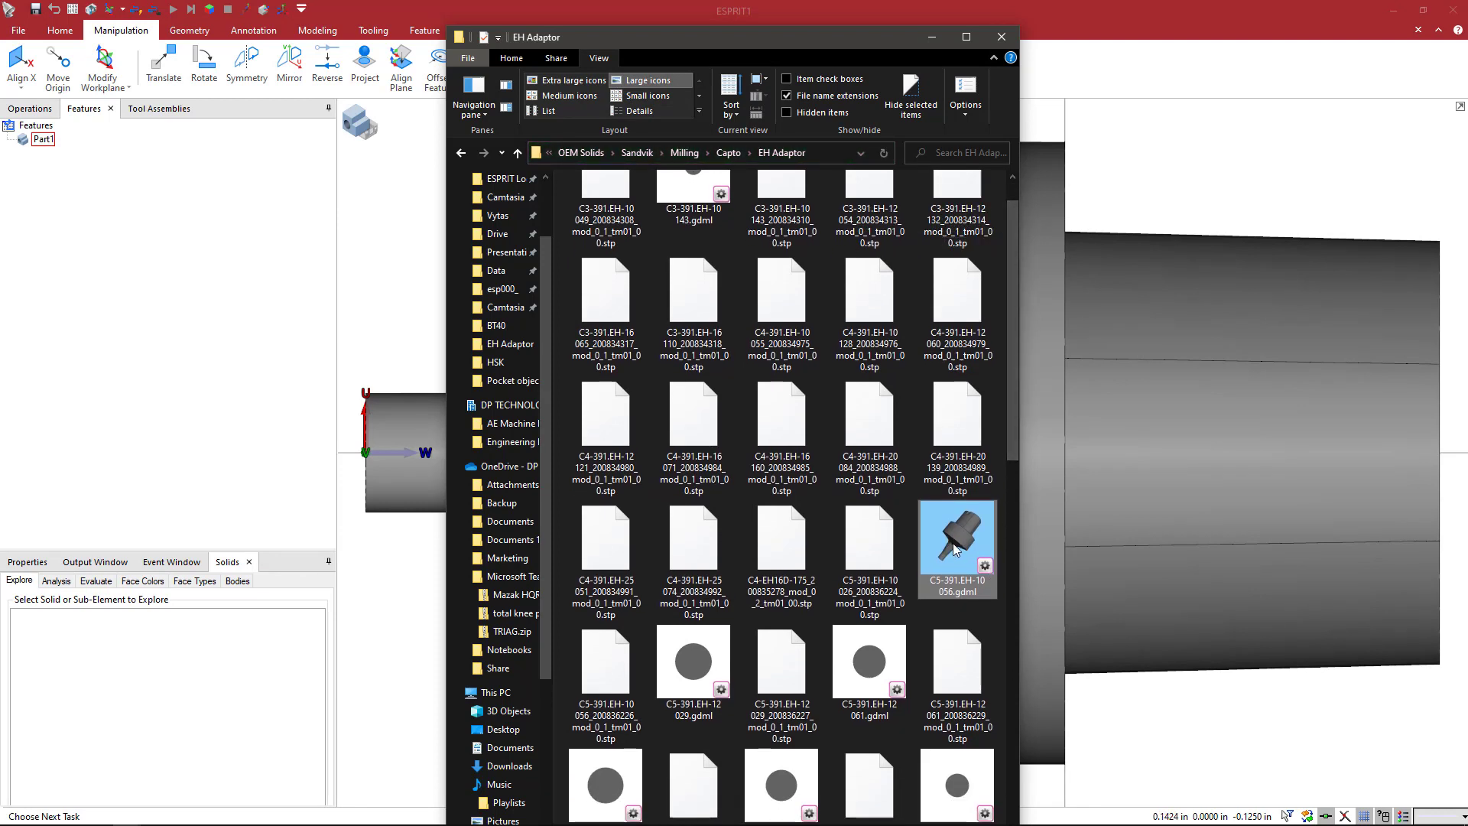
mouse_move(956, 543)
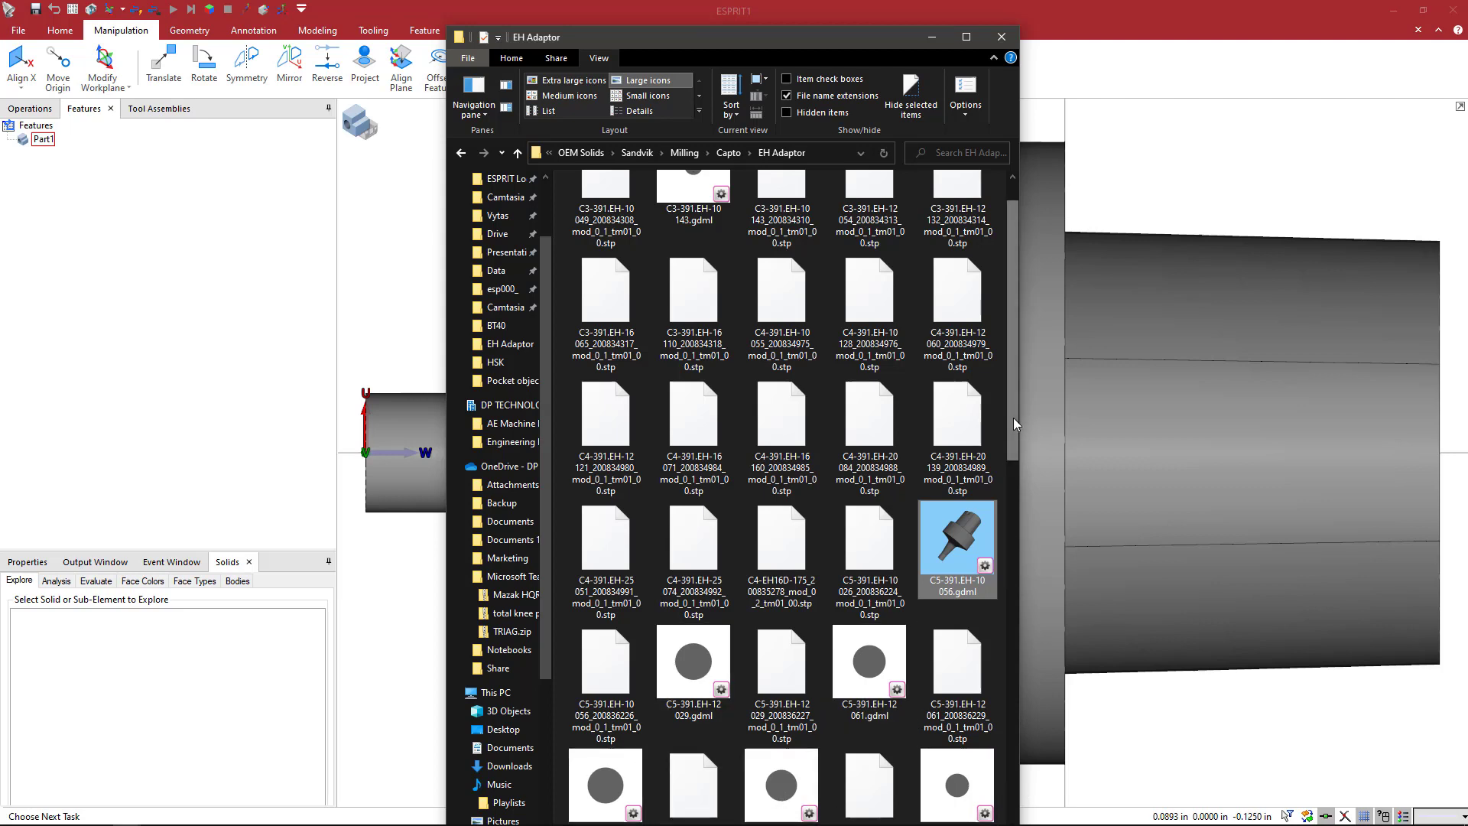
click(693, 663)
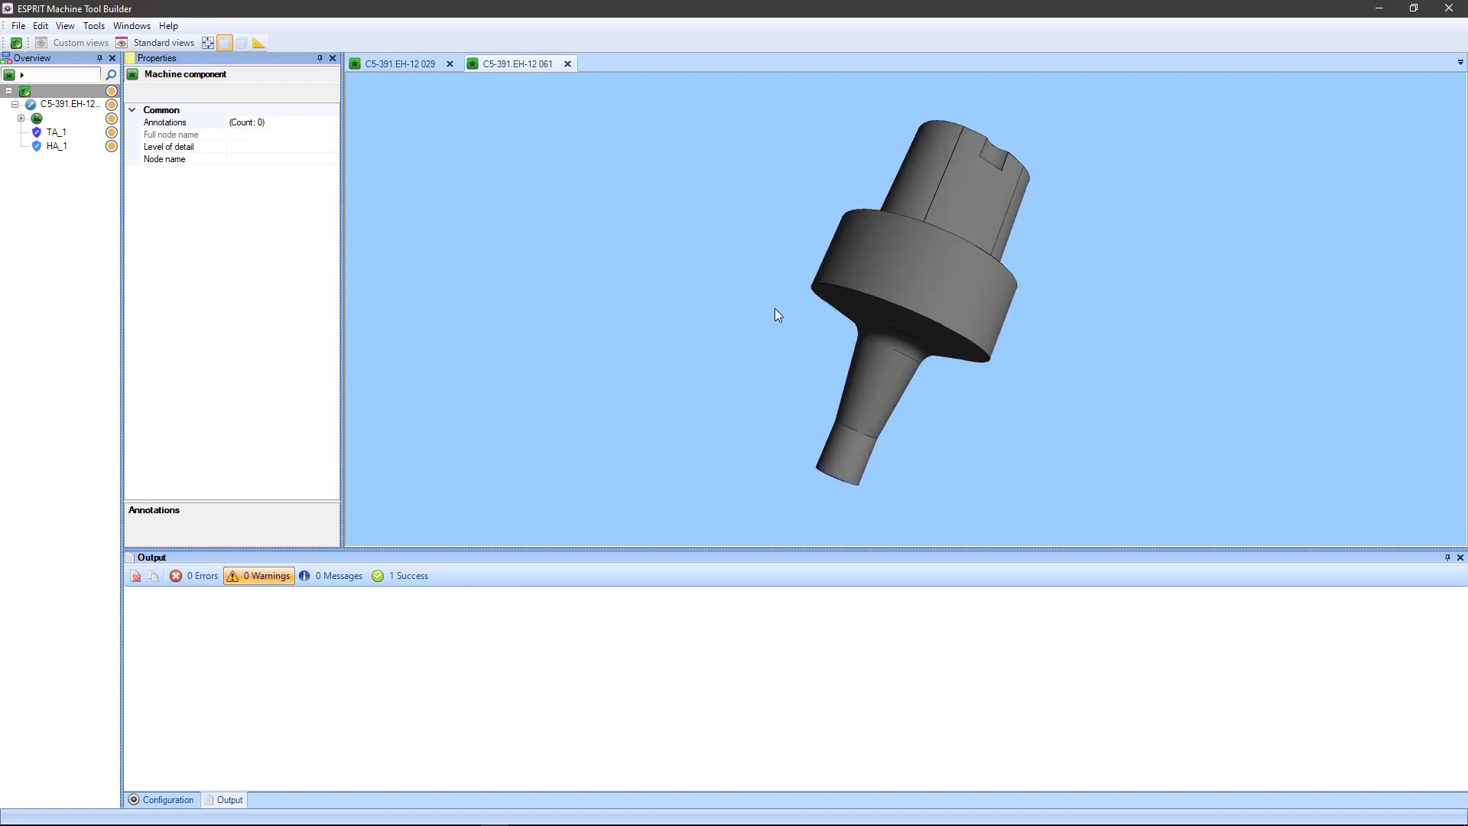
mouse_move(600, 170)
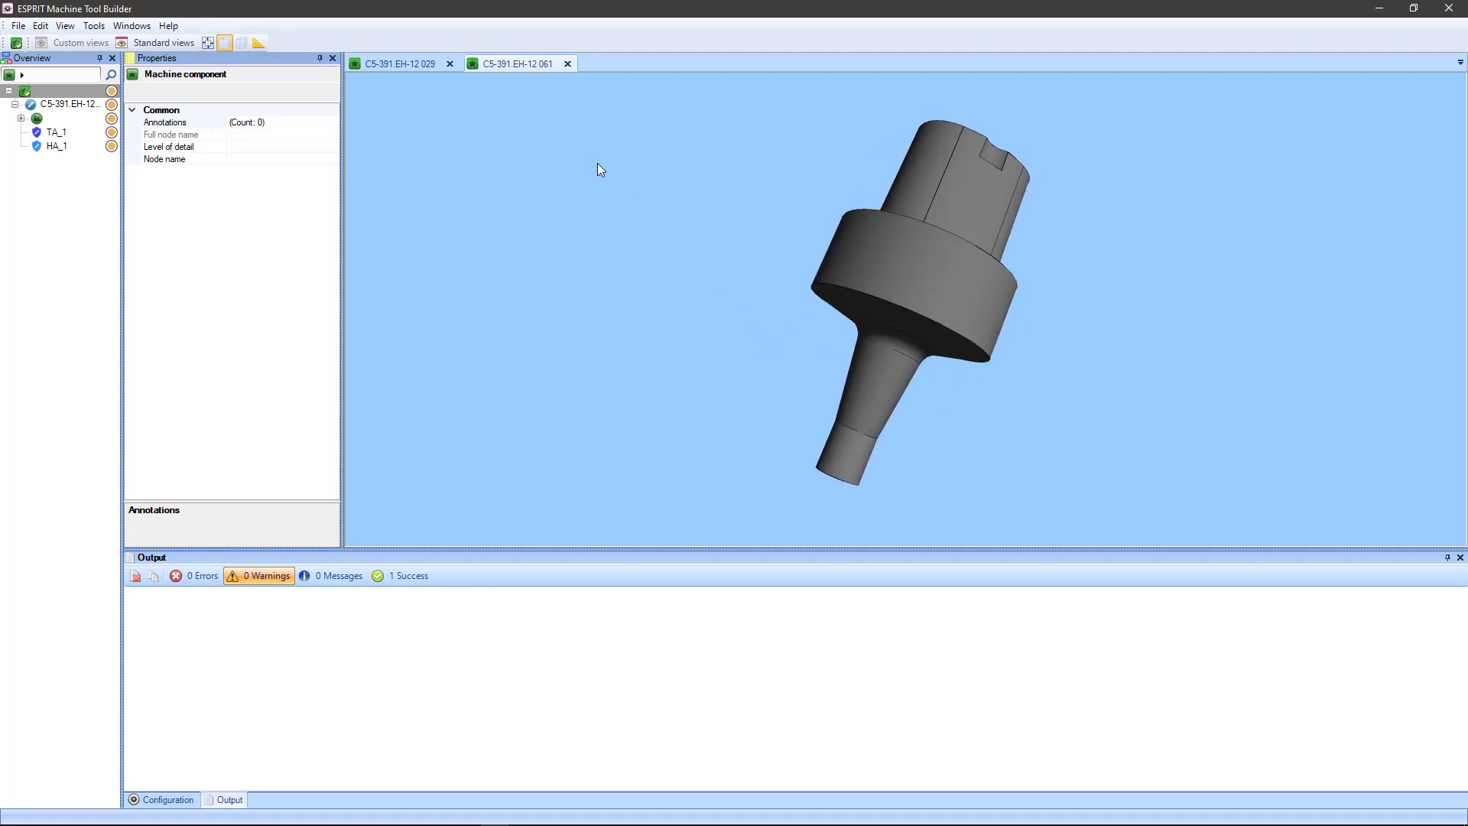
Step: Give the C5-391.EH-12 029 holder a preview thumbnail and close its document
click(567, 65)
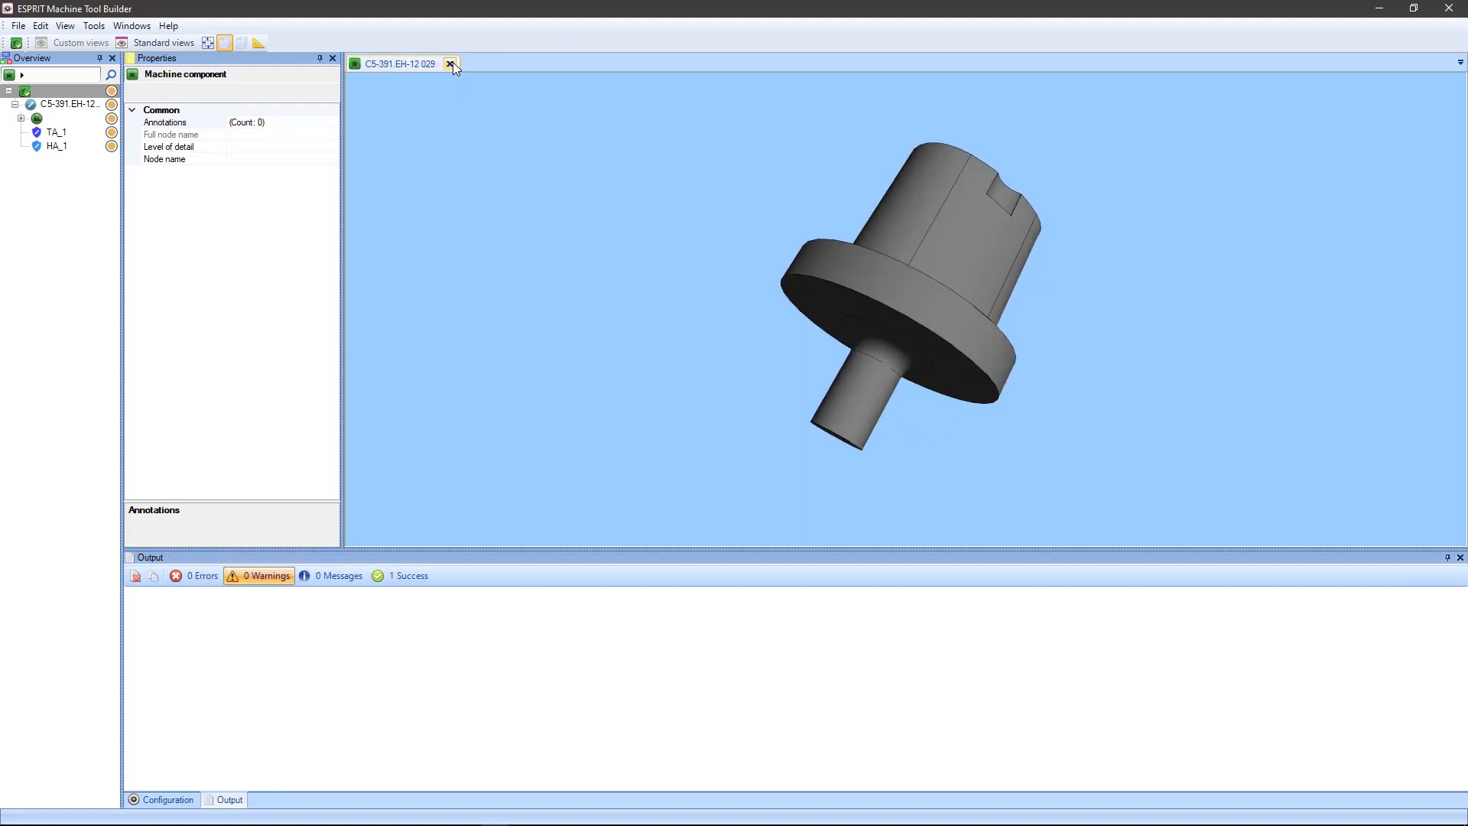
click(451, 64)
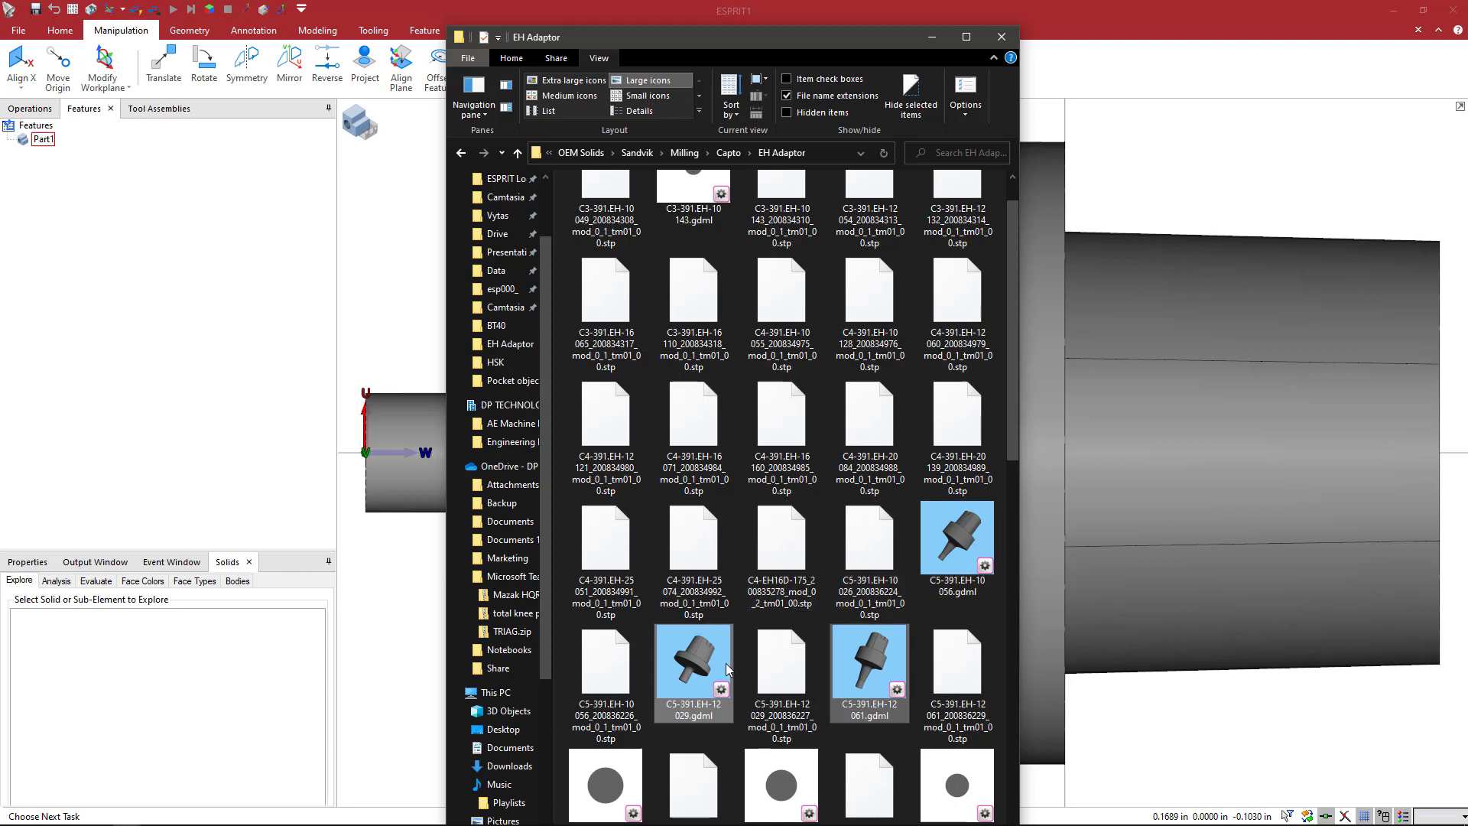
mouse_move(728, 670)
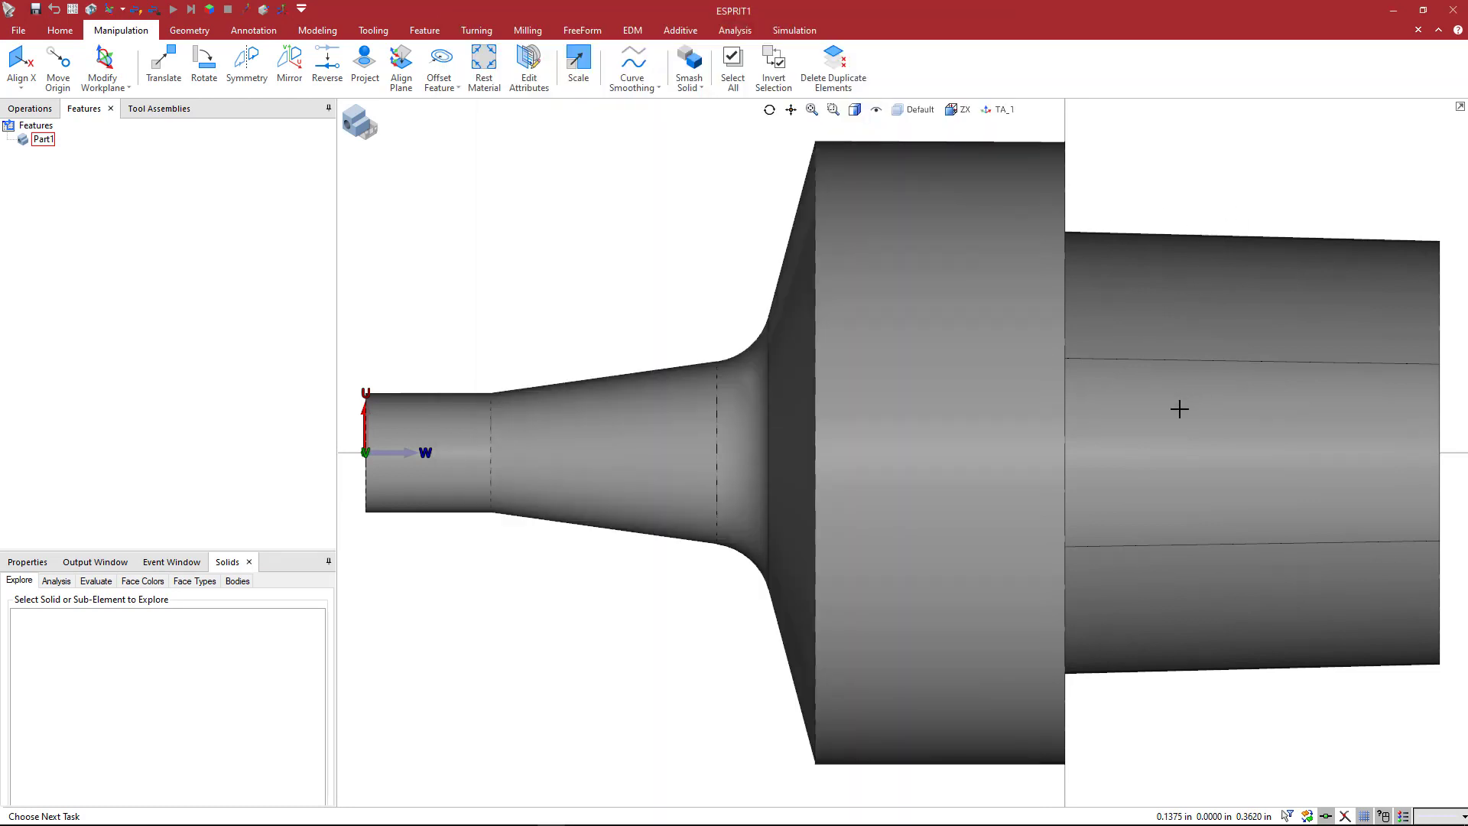
mouse_move(1100, 418)
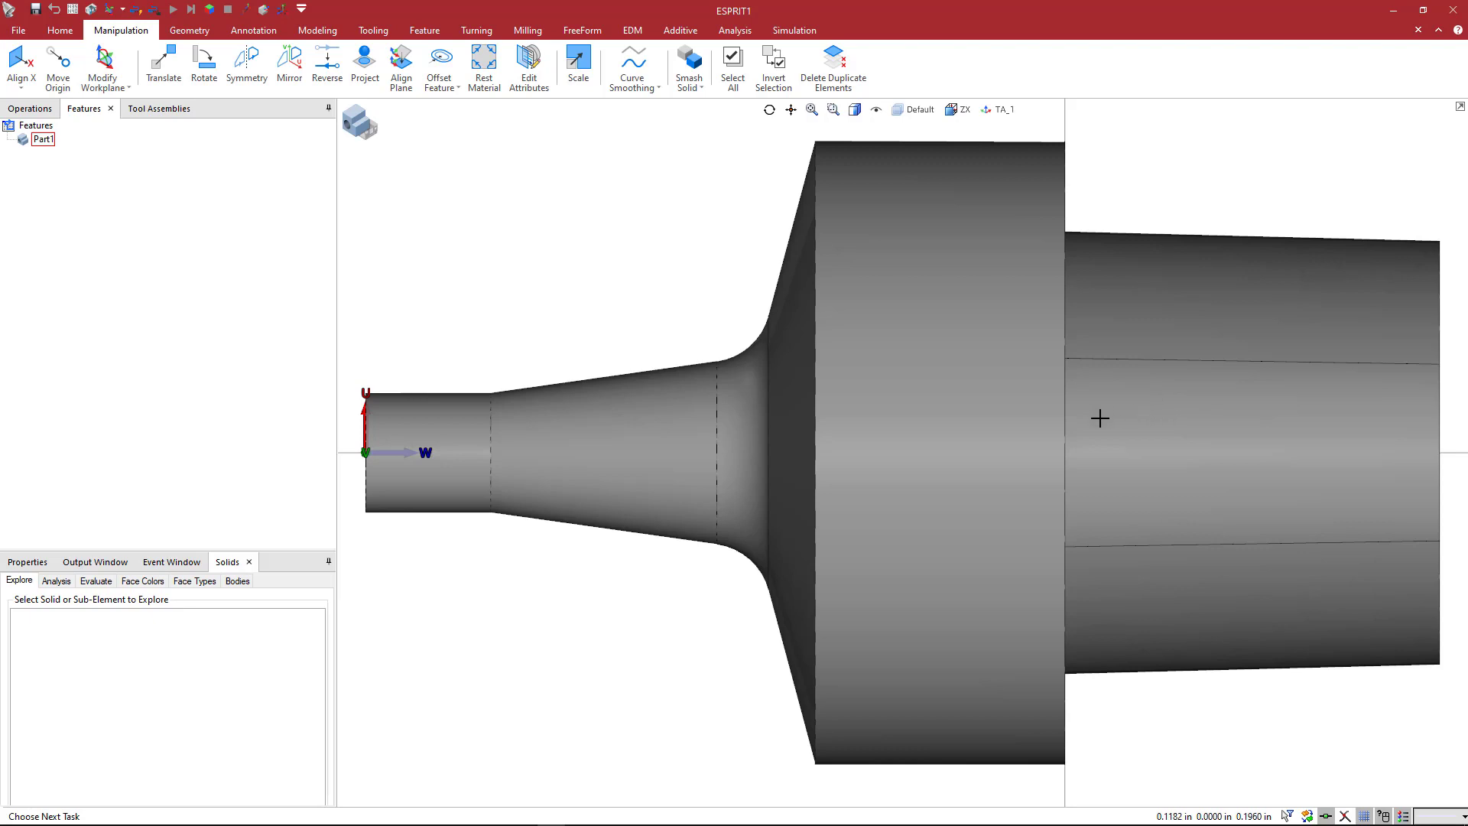
mouse_move(616, 443)
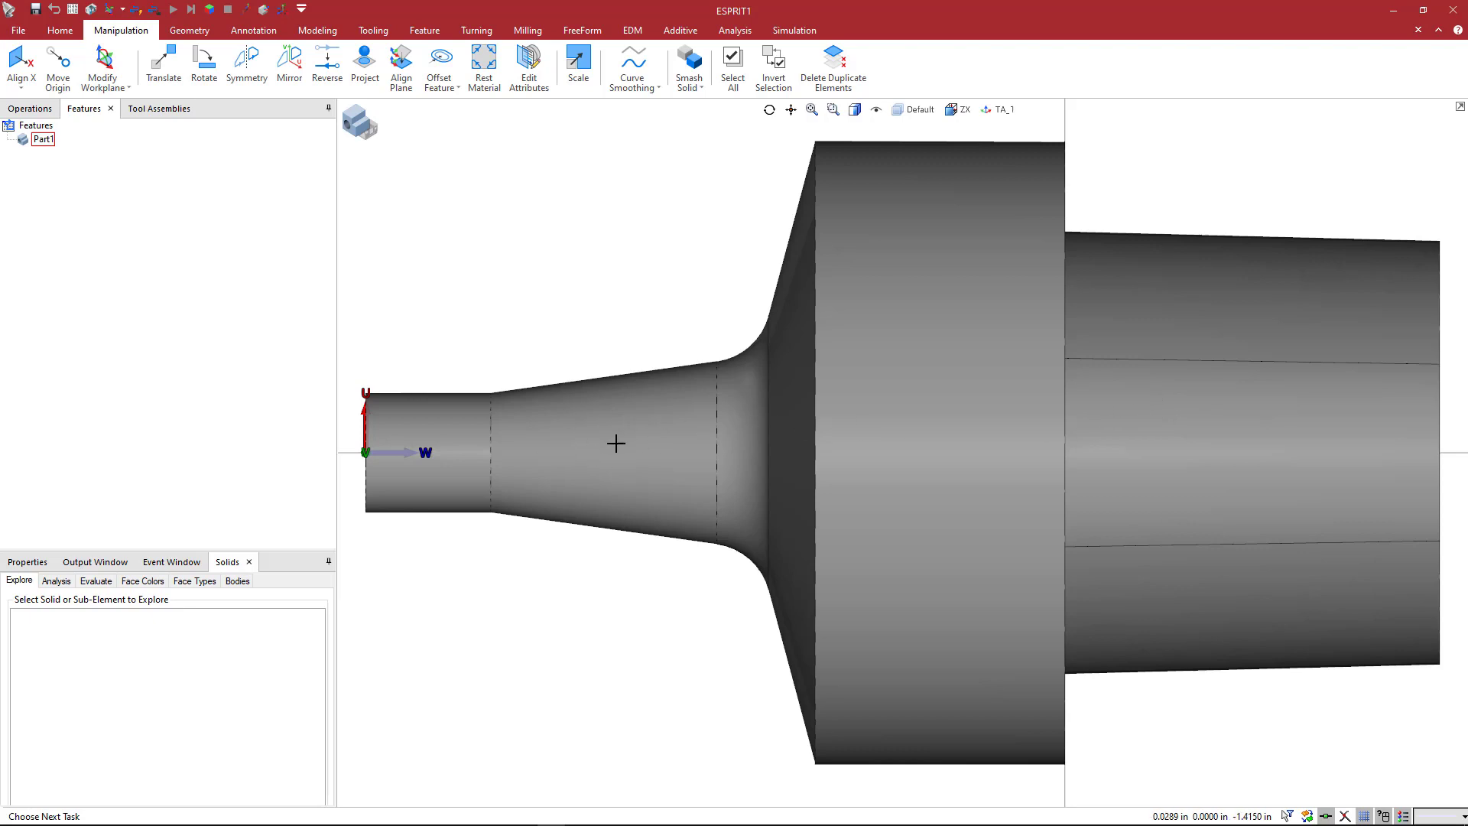
mouse_move(633, 442)
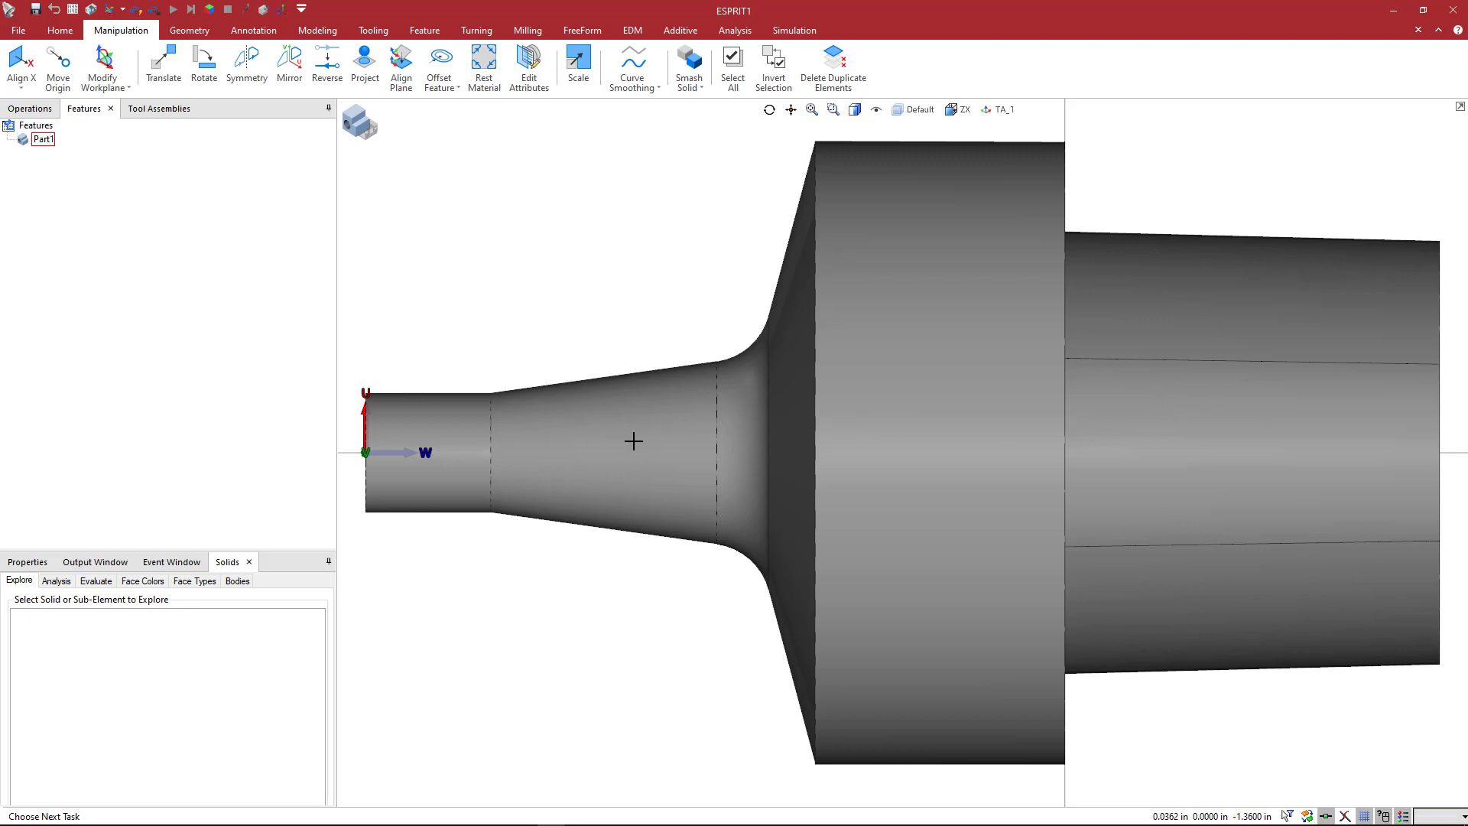